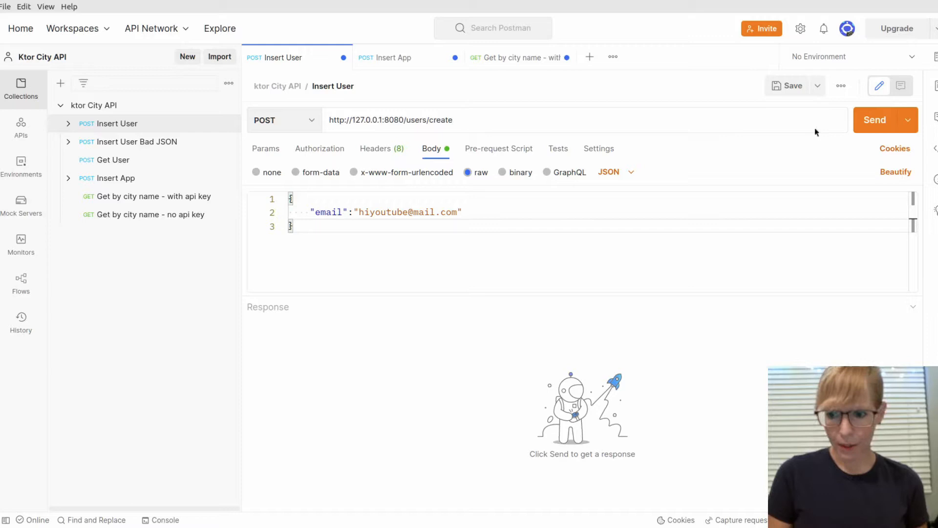
Send the Insert User POST to /users/create, returning 201 Created with the new user
{"action": "left_click", "coordinate": [875, 120]}
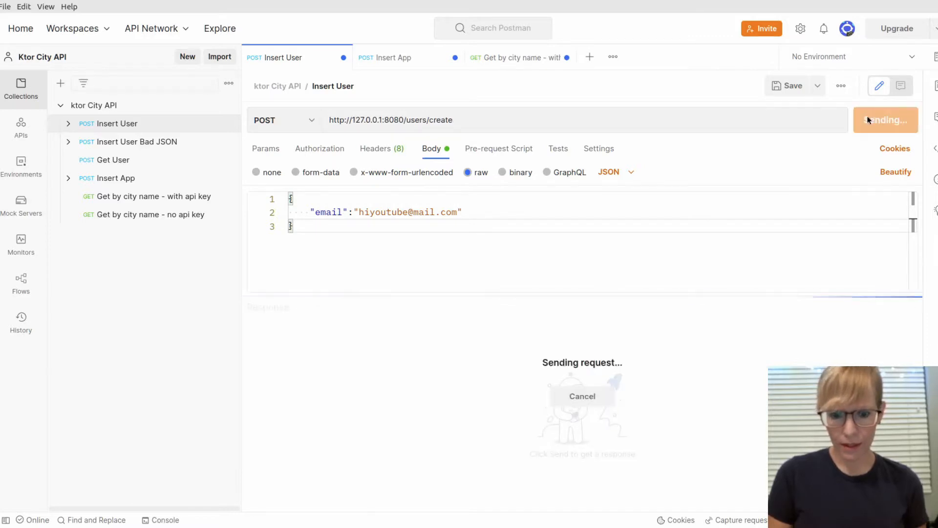
{"action": "left_click", "coordinate": [875, 120]}
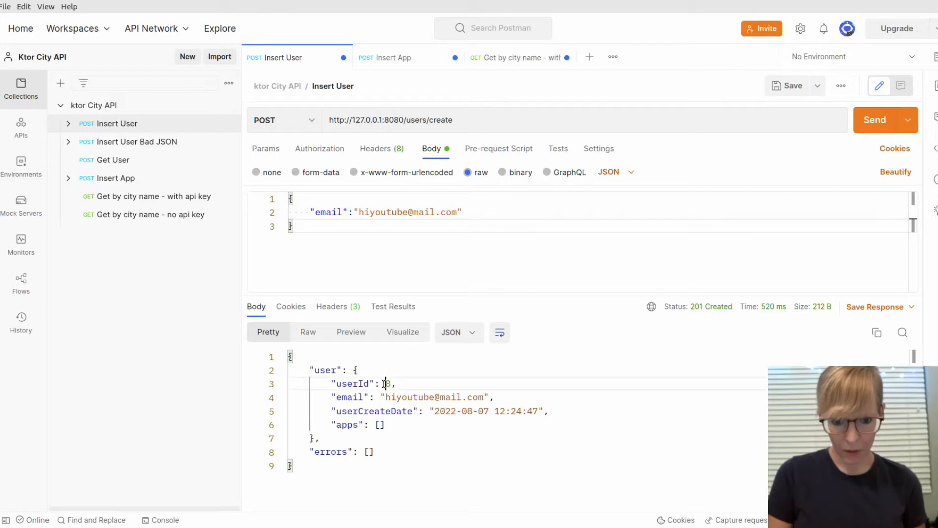
{"action": "mouse_move", "coordinate": [416, 274]}
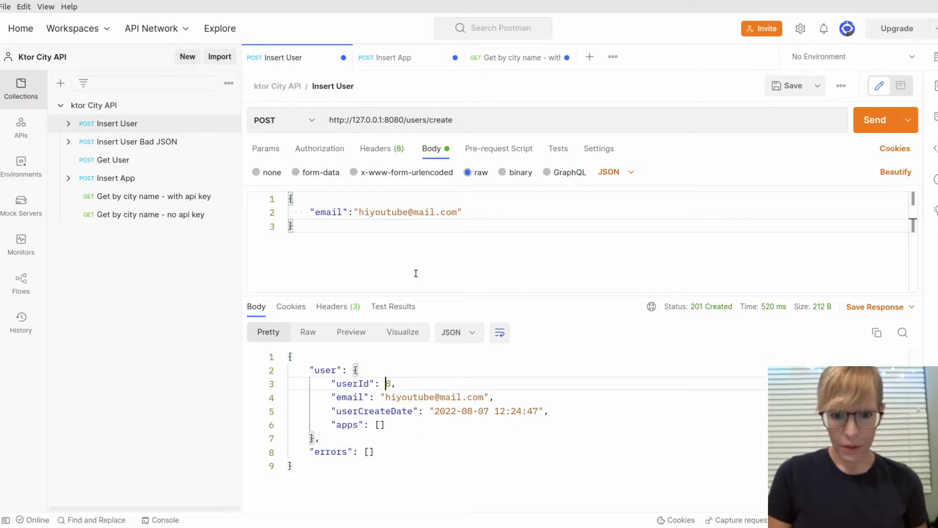
Add userId 8 to the Insert App body, send it, and select the generated API key
{"action": "left_click", "coordinate": [392, 58]}
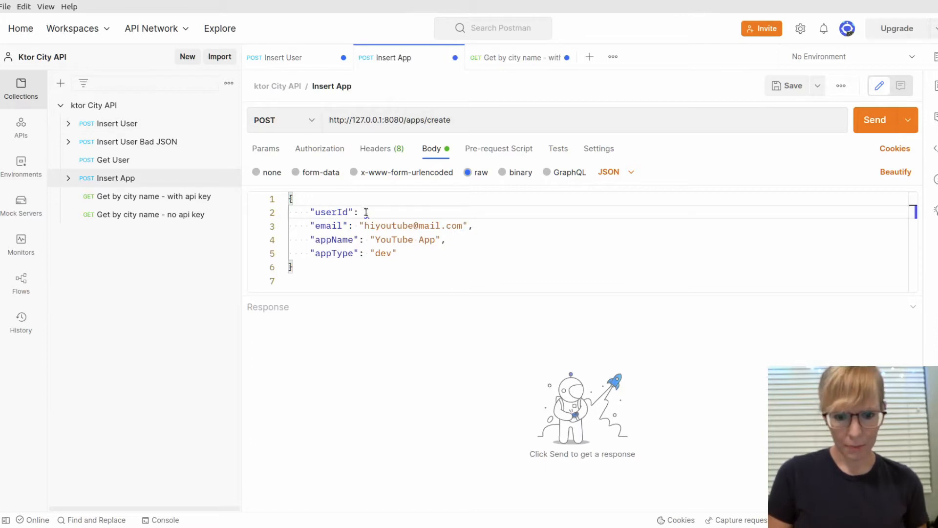
{"action": "type", "text": ","}
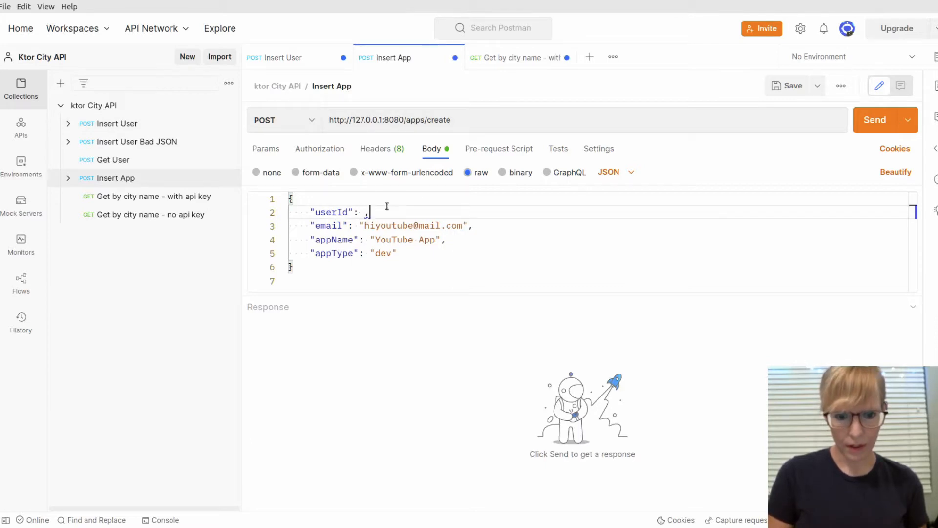
{"action": "type", "text": "8"}
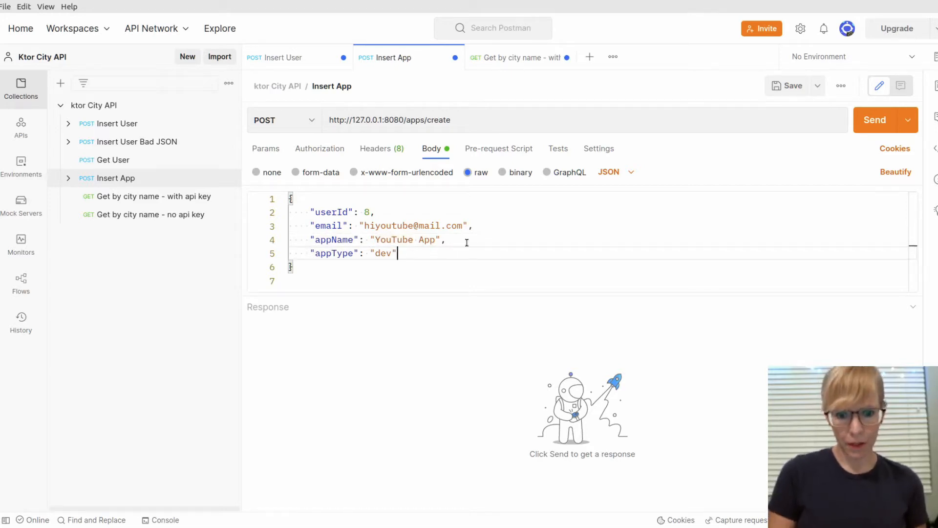
{"action": "left_click", "coordinate": [875, 119]}
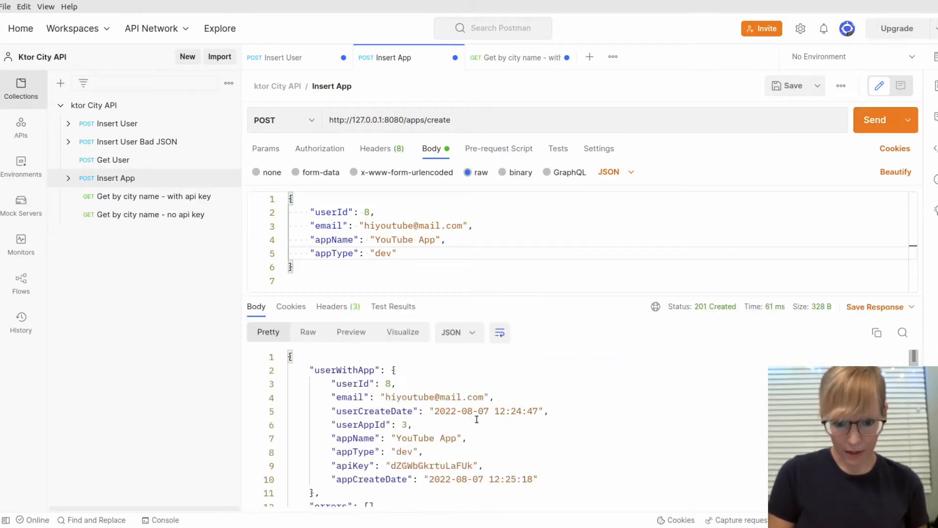
{"action": "mouse_move", "coordinate": [431, 387]}
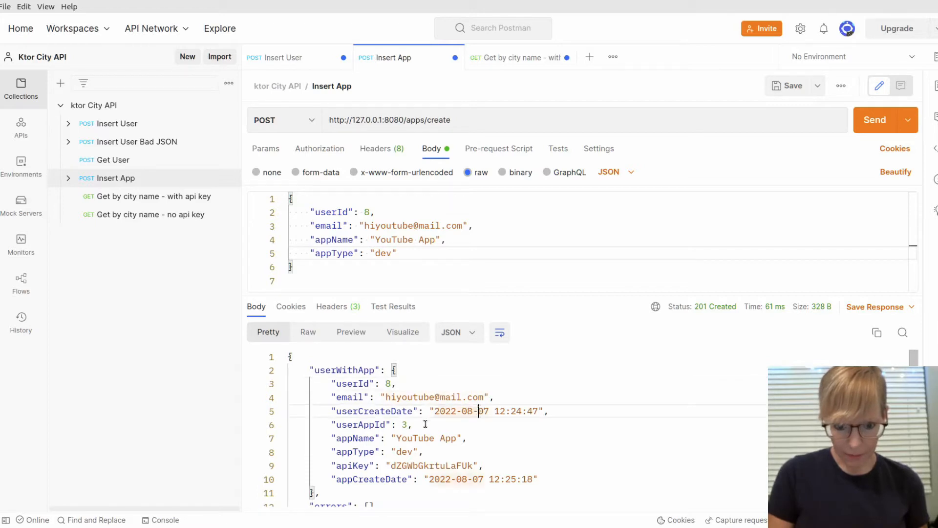
{"action": "scroll", "scroll_direction": "down", "scroll_amount": 3}
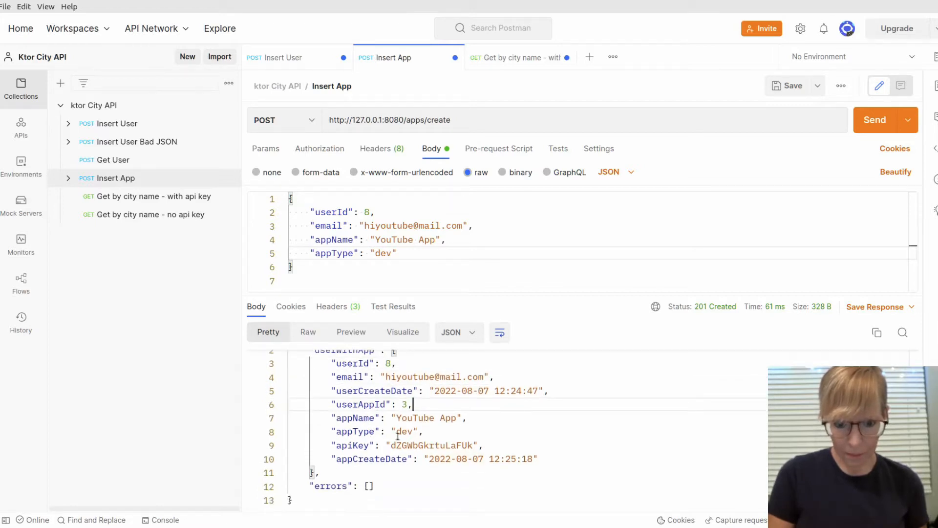
{"action": "double_click", "coordinate": [431, 445]}
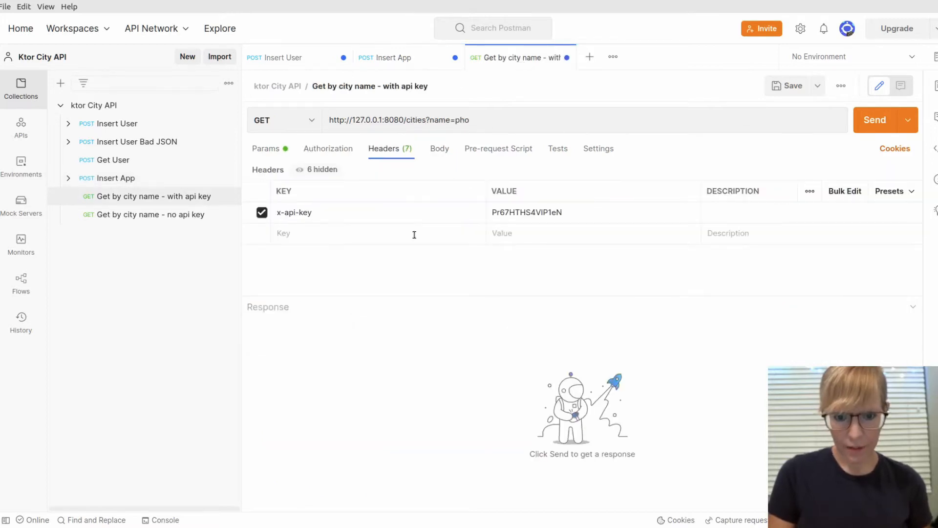
Replace the x-api-key header with the new key and send the pho city search
{"action": "double_click", "coordinate": [526, 212]}
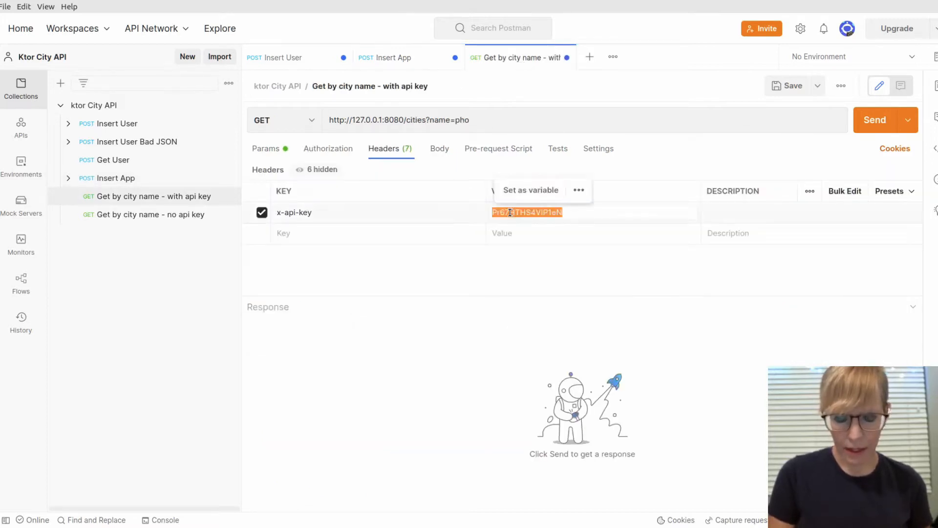
{"action": "type", "text": "dZGWbGkrtuLaFUk"}
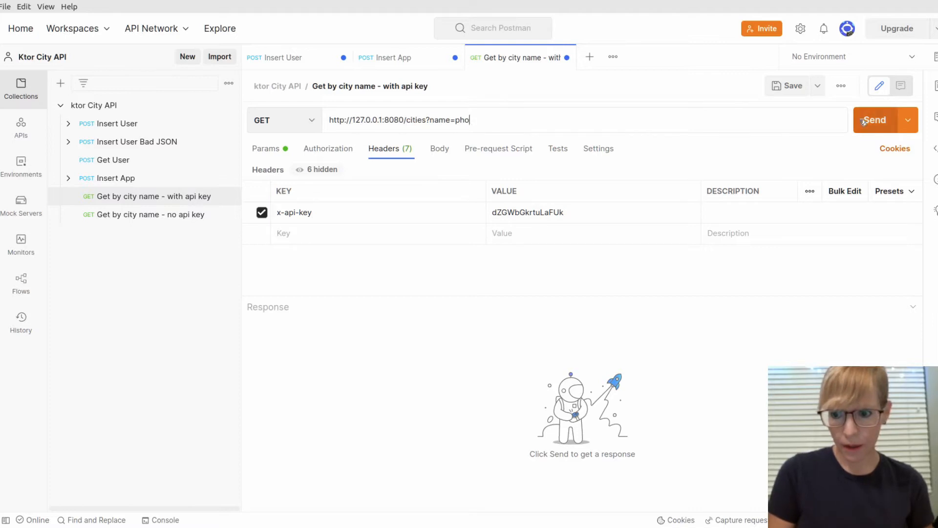
{"action": "left_click", "coordinate": [875, 120]}
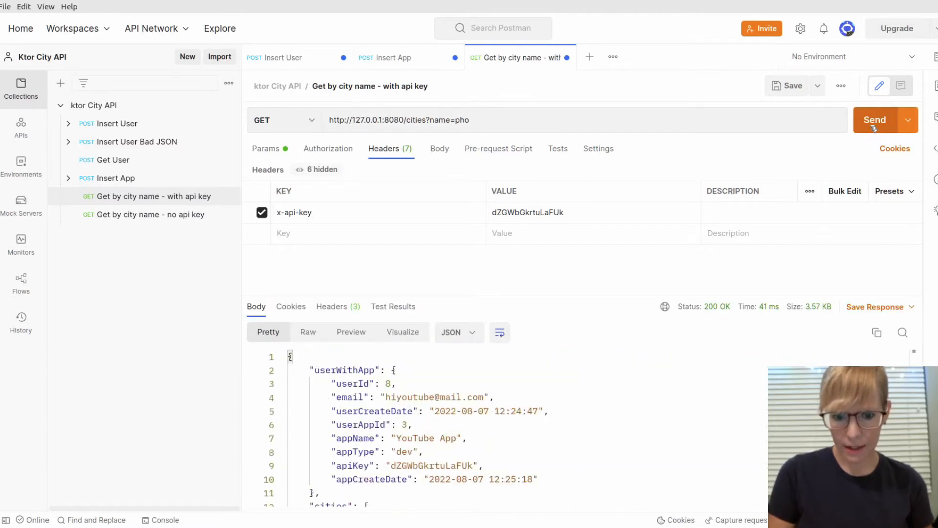
Scroll through the 200 OK response listing the user's app and Phoenix, AZ cities
{"action": "scroll", "scroll_direction": "down", "scroll_amount": 3}
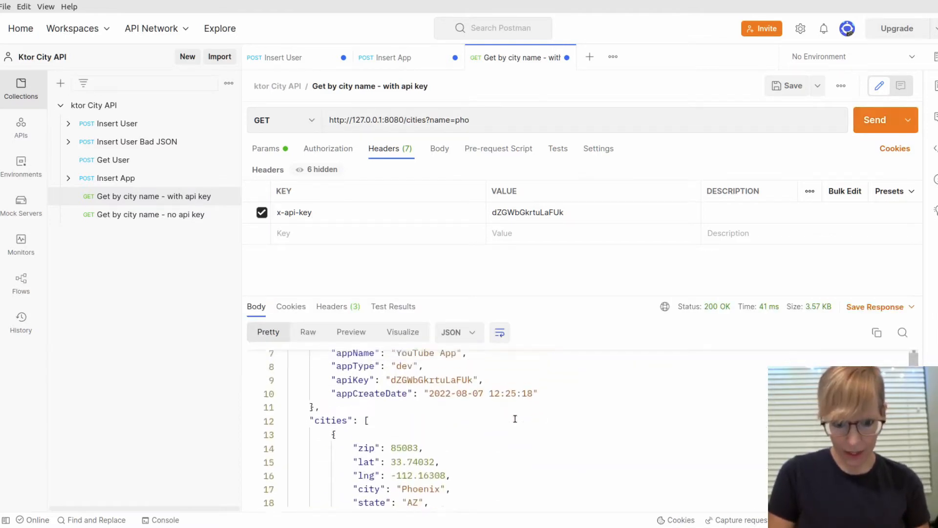
{"action": "scroll", "scroll_direction": "up", "scroll_amount": 3}
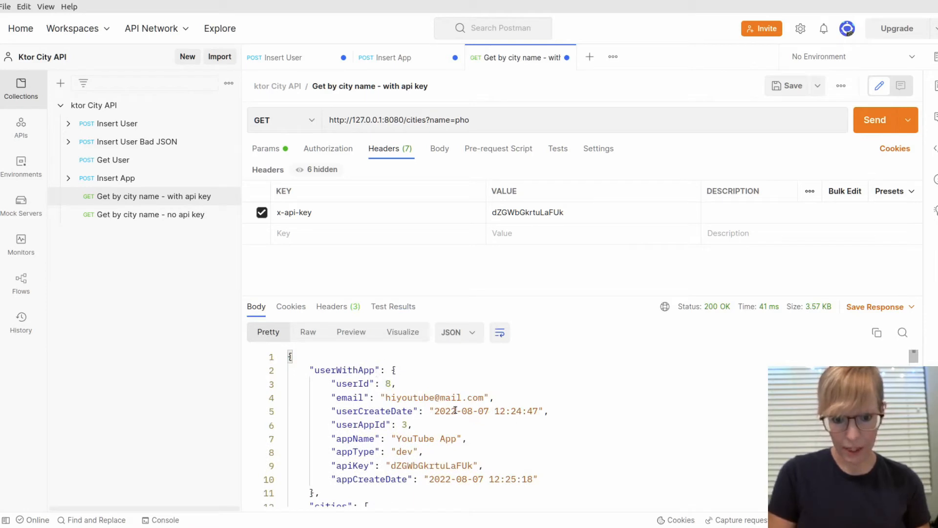
{"action": "scroll", "scroll_direction": "down", "scroll_amount": 3}
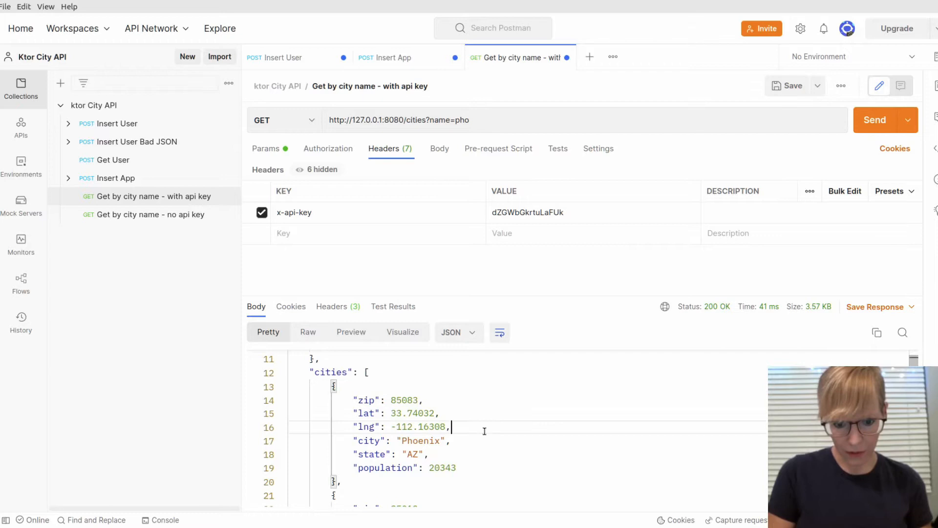
{"action": "scroll", "scroll_direction": "down", "scroll_amount": 3}
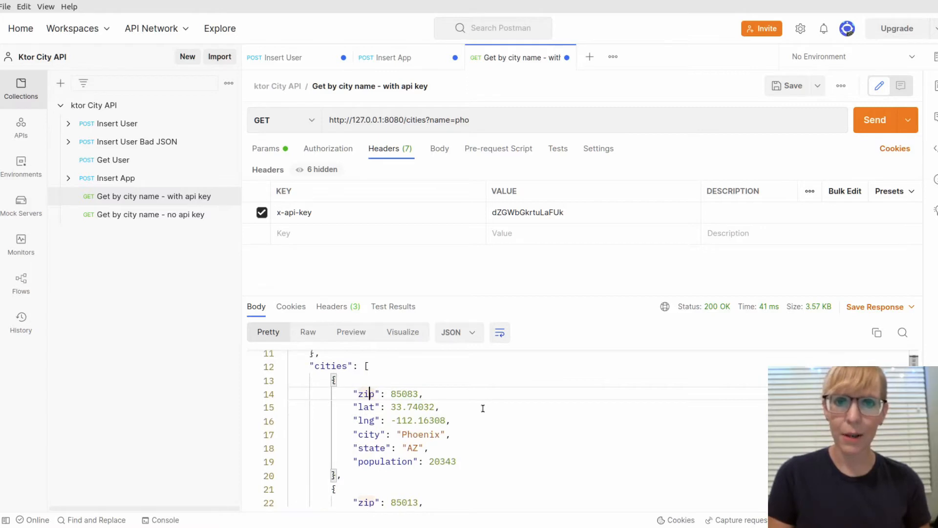
{"action": "scroll", "scroll_direction": "down", "scroll_amount": 3}
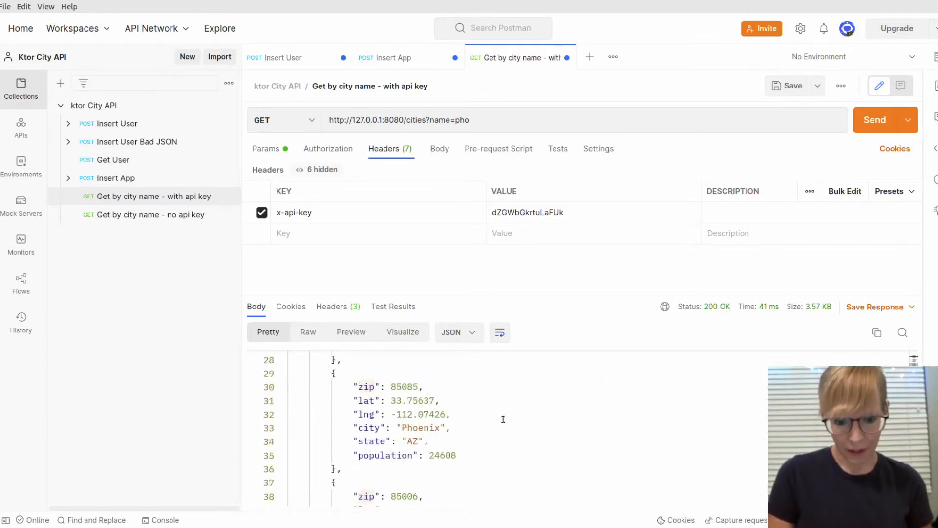
{"action": "scroll", "scroll_direction": "down", "scroll_amount": 3}
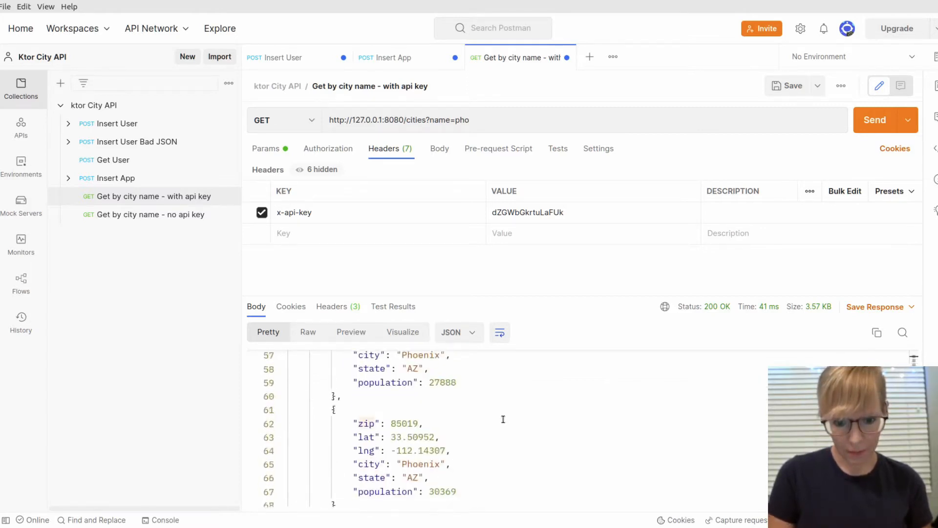
{"action": "scroll", "scroll_direction": "down", "scroll_amount": 3}
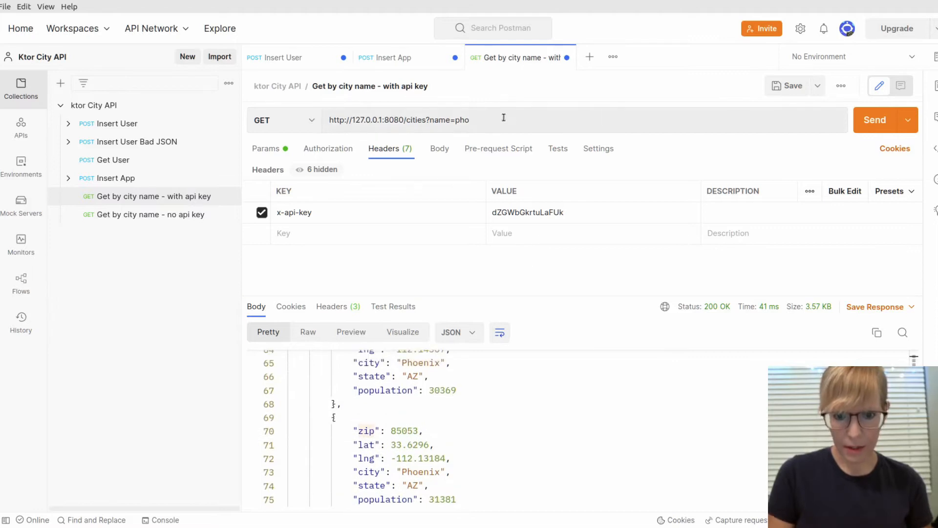
{"action": "key", "text": "Backspace"}
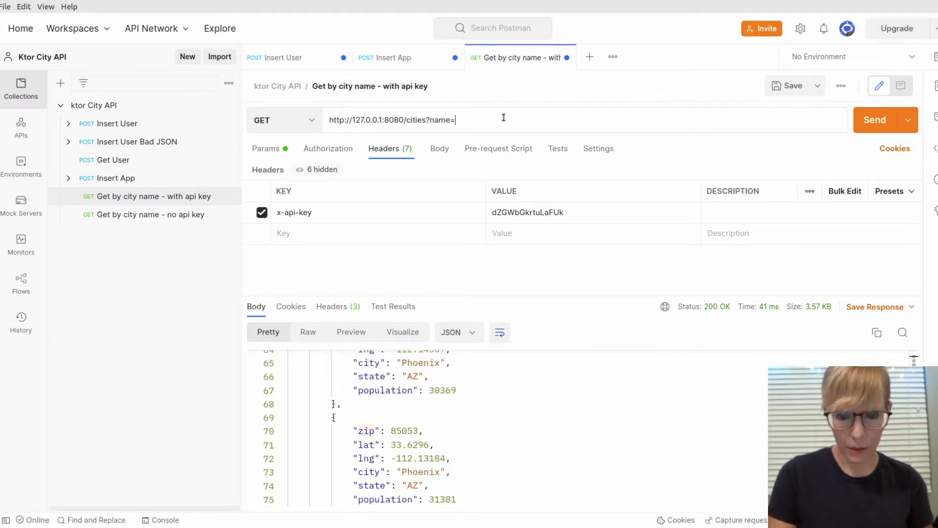
{"action": "type", "text": "re"}
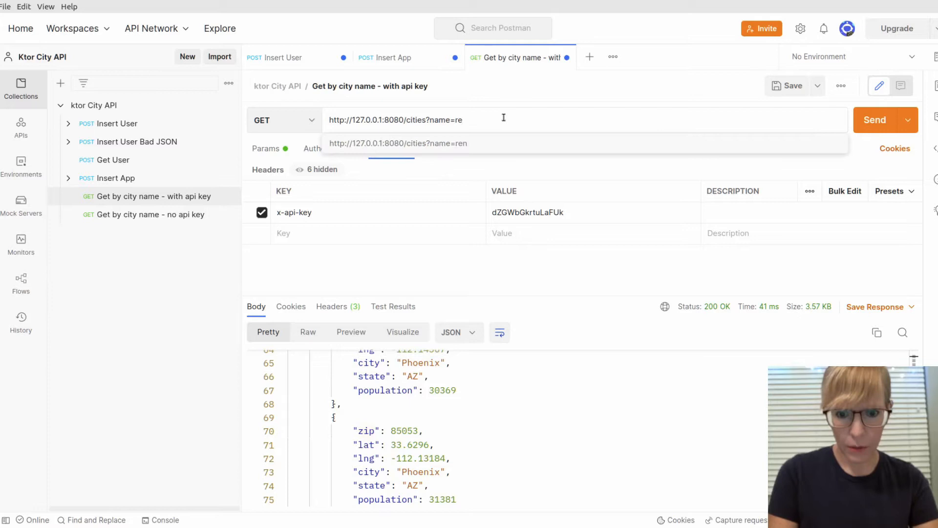
{"action": "type", "text": "n"}
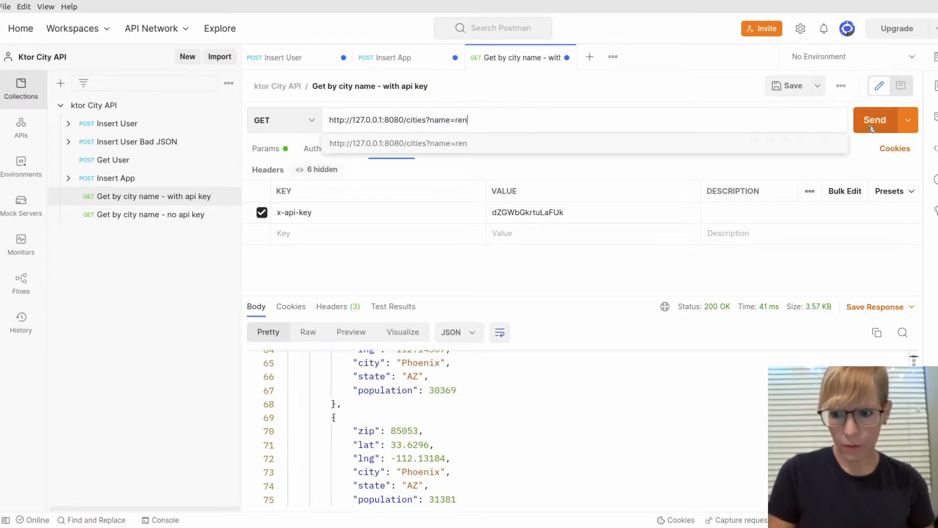
{"action": "left_click", "coordinate": [874, 120]}
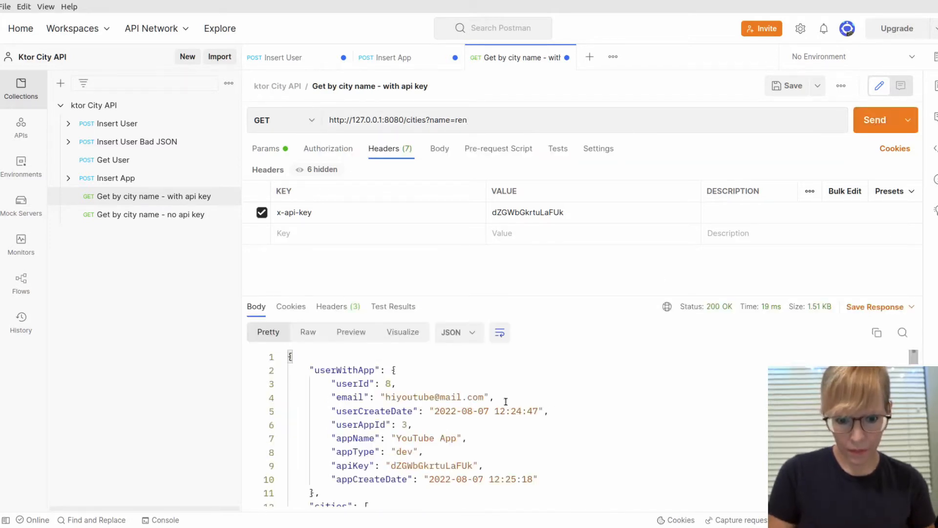
{"action": "scroll", "scroll_direction": "down", "scroll_amount": 3}
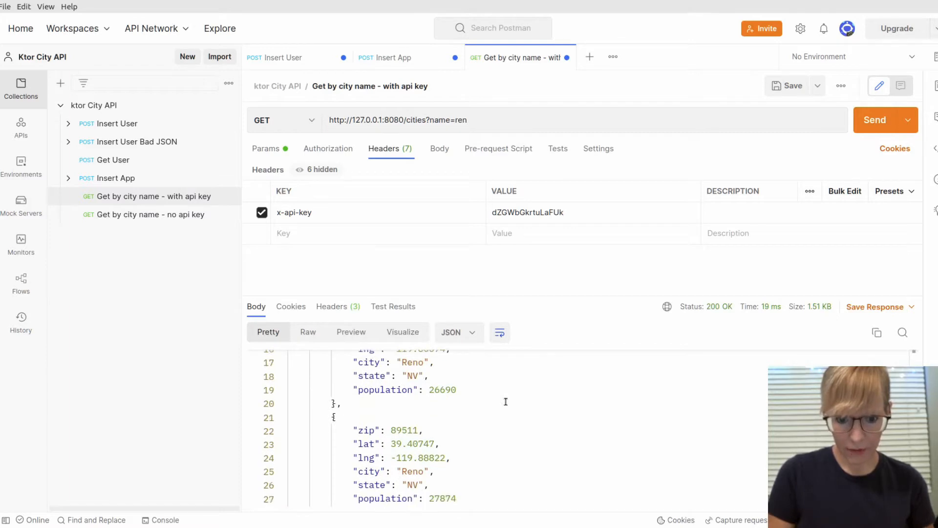
{"action": "scroll", "scroll_direction": "down", "scroll_amount": 3}
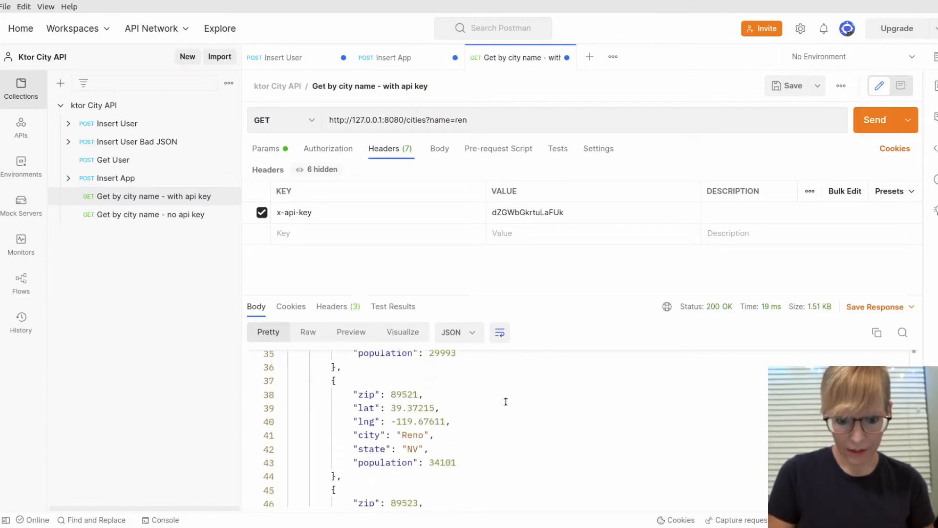
{"action": "scroll", "scroll_direction": "down", "scroll_amount": 3}
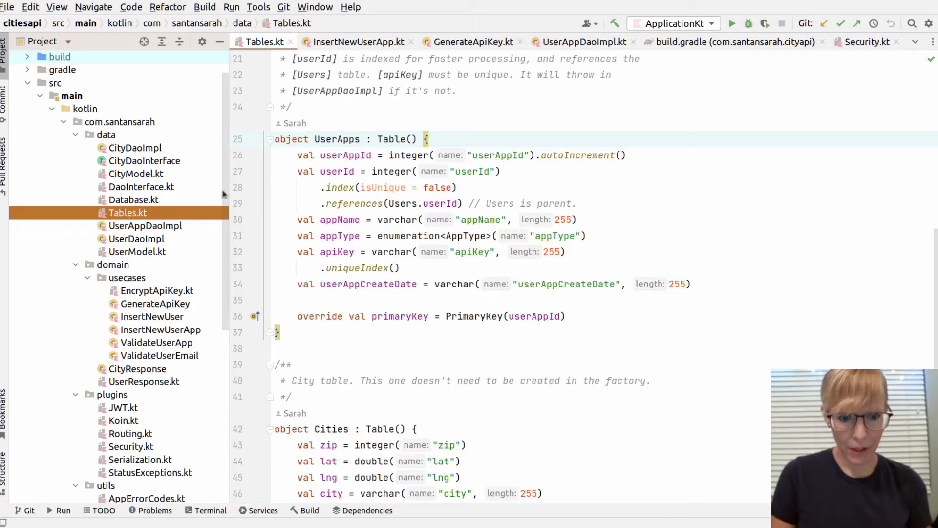
{"action": "mouse_move", "coordinate": [477, 141]}
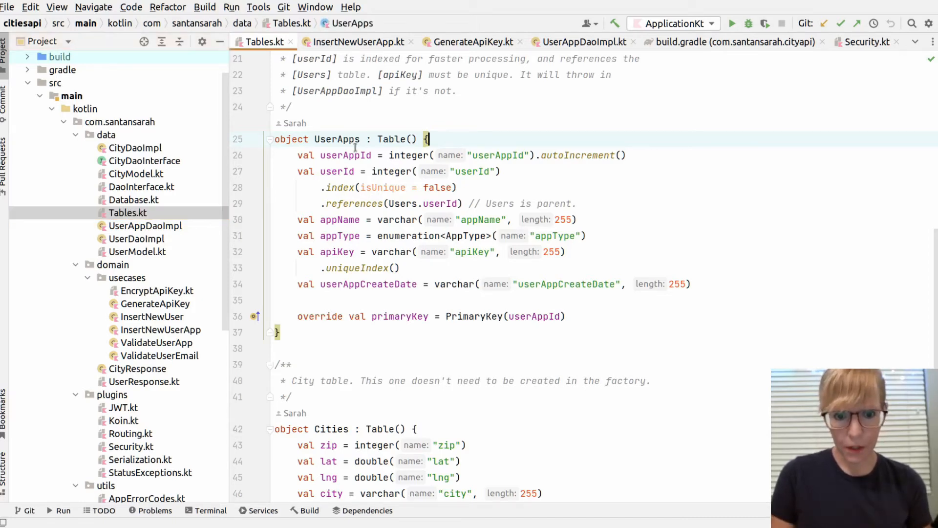
{"action": "mouse_move", "coordinate": [581, 155]}
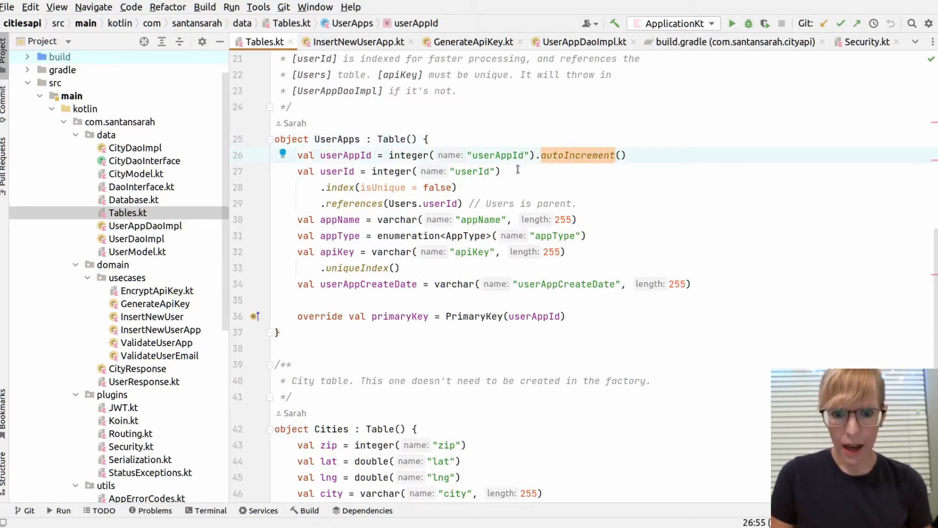
Review UserApps' userId, appName, unique apiKey columns and primary key, then open InsertNewUserApp.kt
{"action": "left_click", "coordinate": [355, 204]}
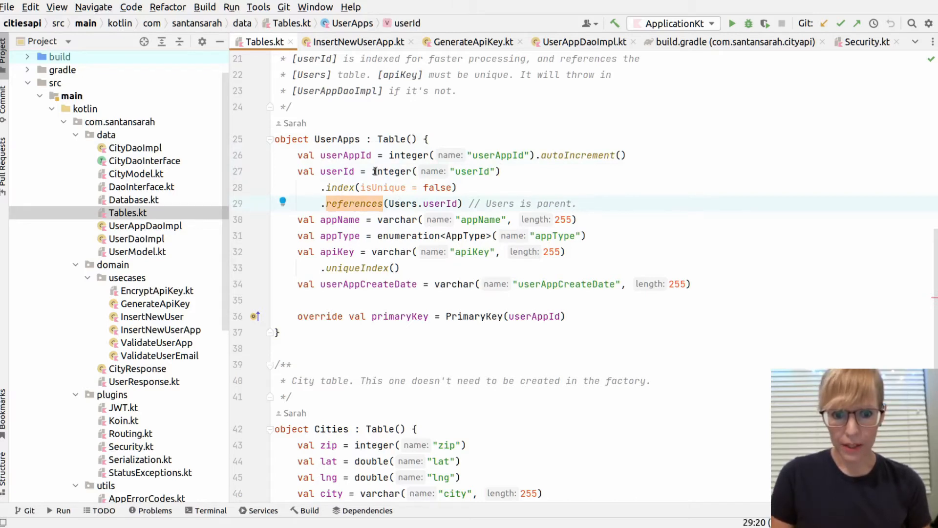
{"action": "left_click", "coordinate": [475, 187]}
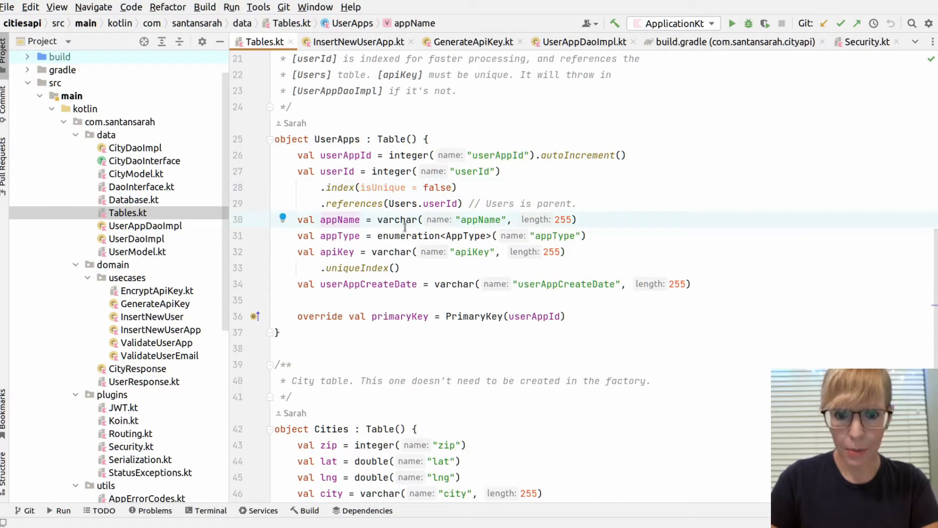
{"action": "left_click", "coordinate": [404, 236]}
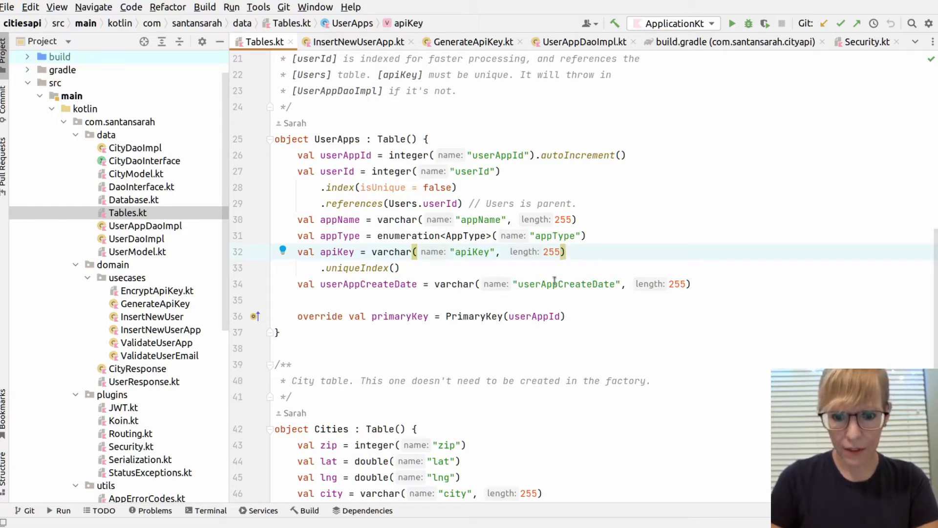
{"action": "left_click", "coordinate": [483, 316]}
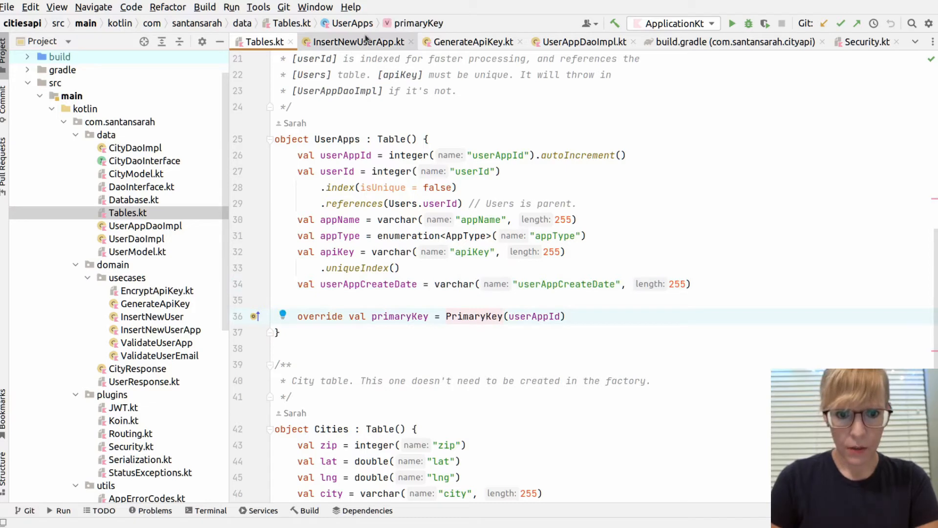
{"action": "left_click", "coordinate": [136, 42]}
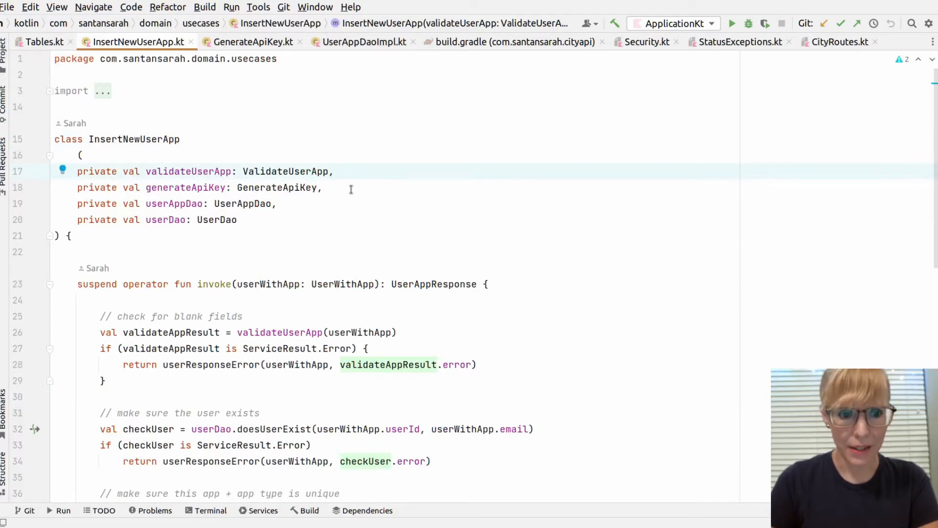
Walk through InsertNewUserApp's user-exists check, when expression and UserAppResponse, then open GenerateApiKey.kt
{"action": "scroll", "scroll_direction": "down", "scroll_amount": 3}
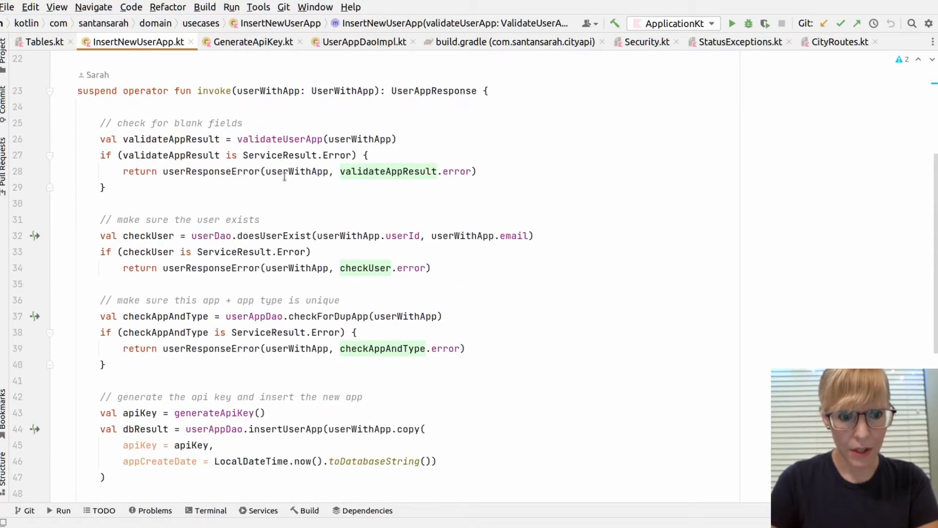
{"action": "left_click", "coordinate": [243, 122]}
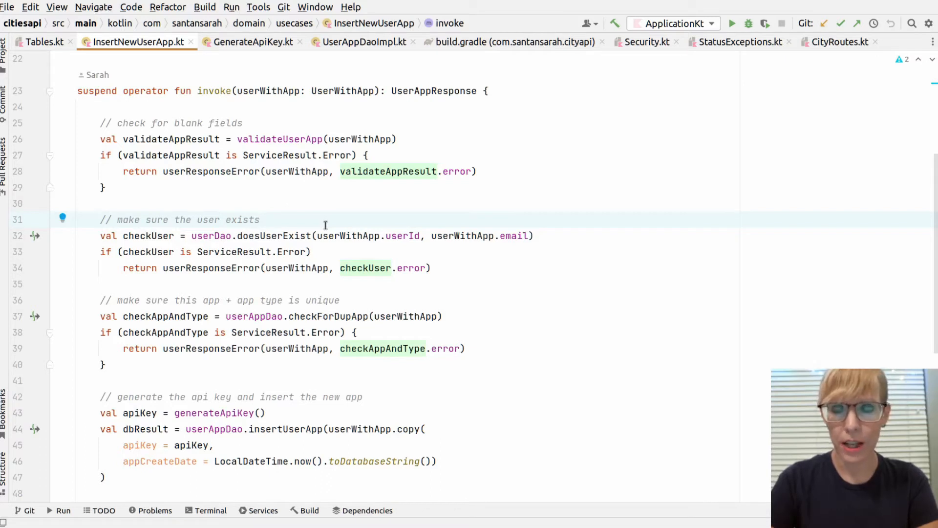
{"action": "left_click", "coordinate": [260, 220]}
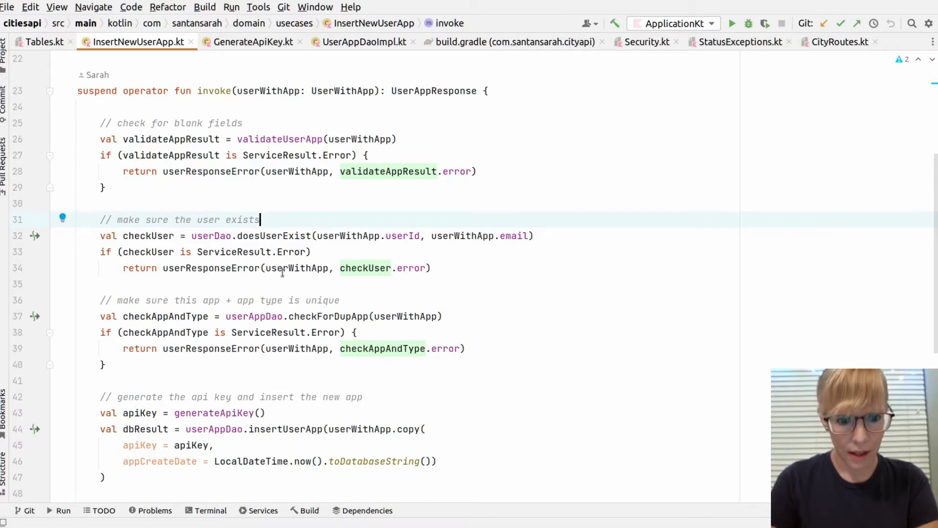
{"action": "mouse_move", "coordinate": [363, 291]}
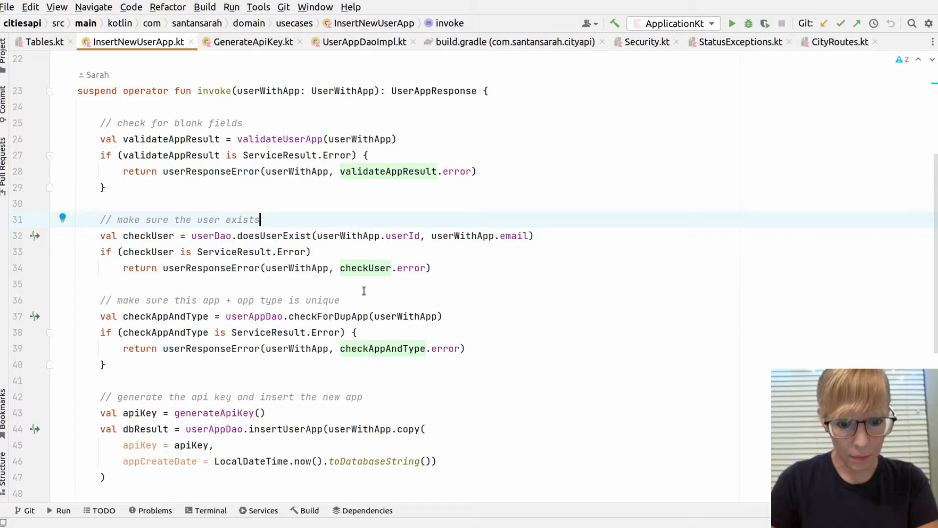
{"action": "scroll", "scroll_direction": "down", "scroll_amount": 3}
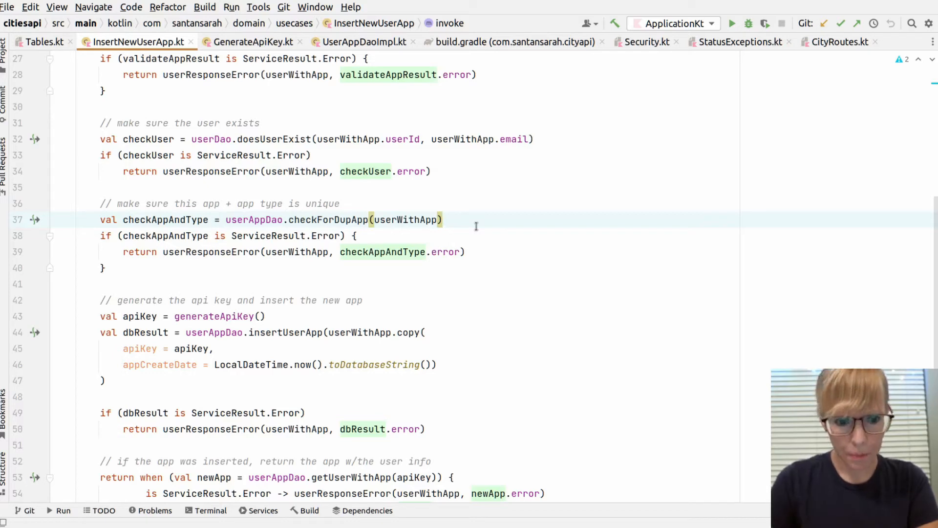
{"action": "scroll", "scroll_direction": "down", "scroll_amount": 3}
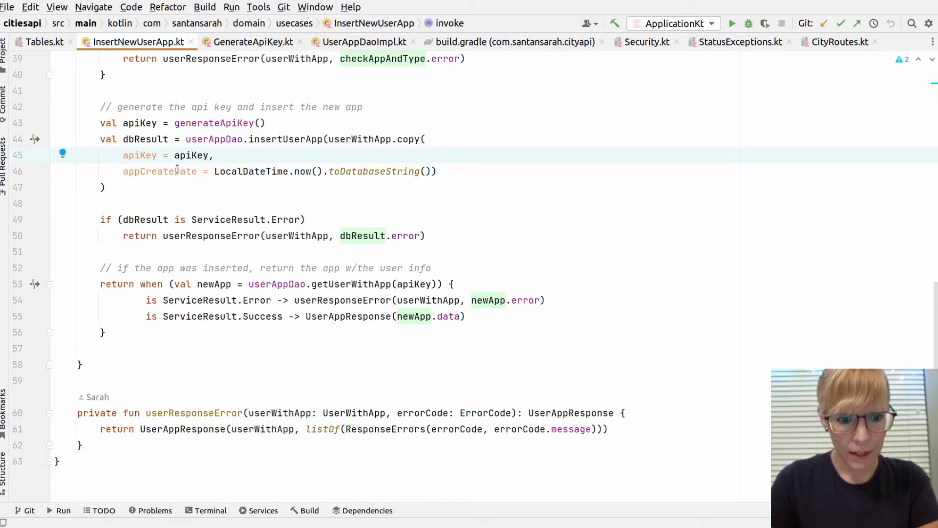
{"action": "double_click", "coordinate": [160, 171]}
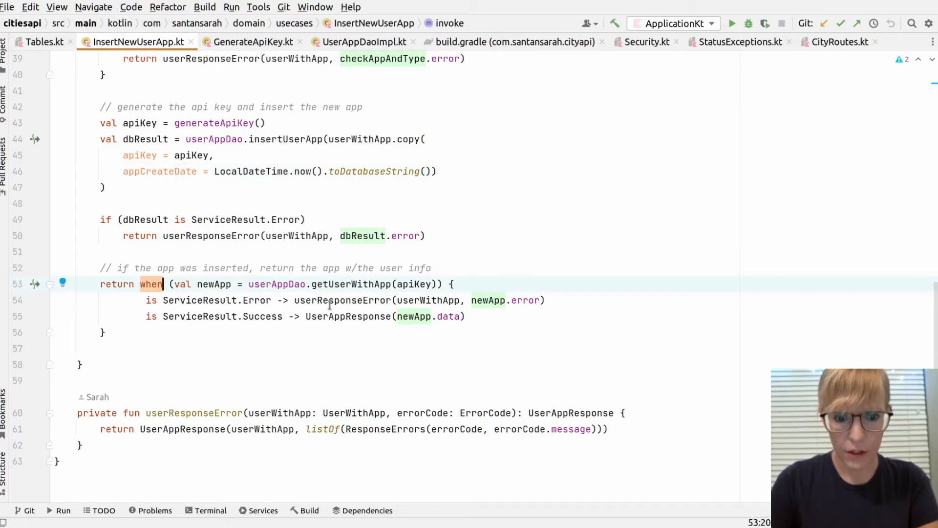
{"action": "left_click", "coordinate": [361, 316]}
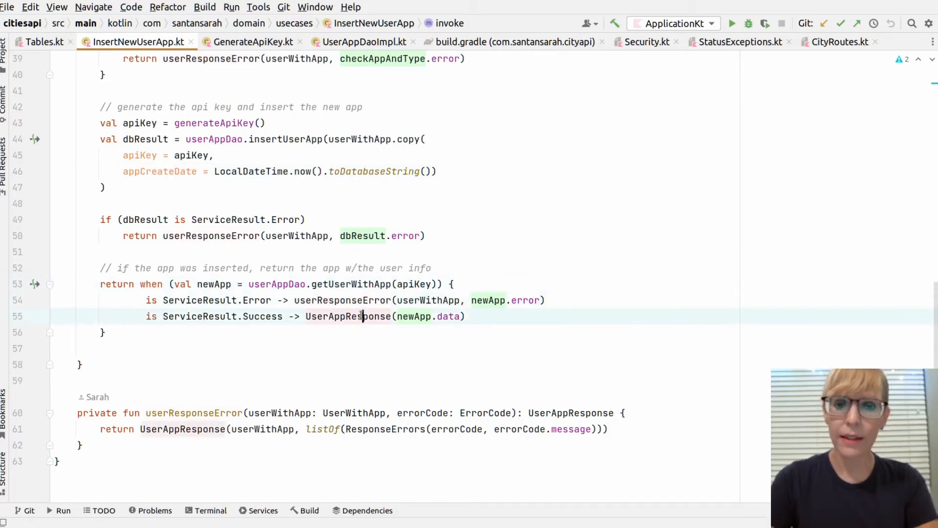
{"action": "left_click", "coordinate": [254, 42]}
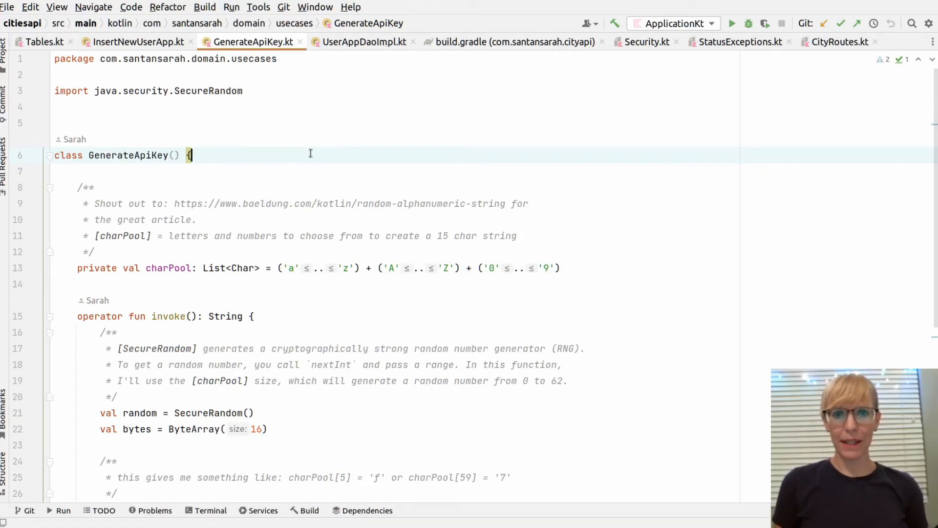
{"action": "mouse_move", "coordinate": [222, 269]}
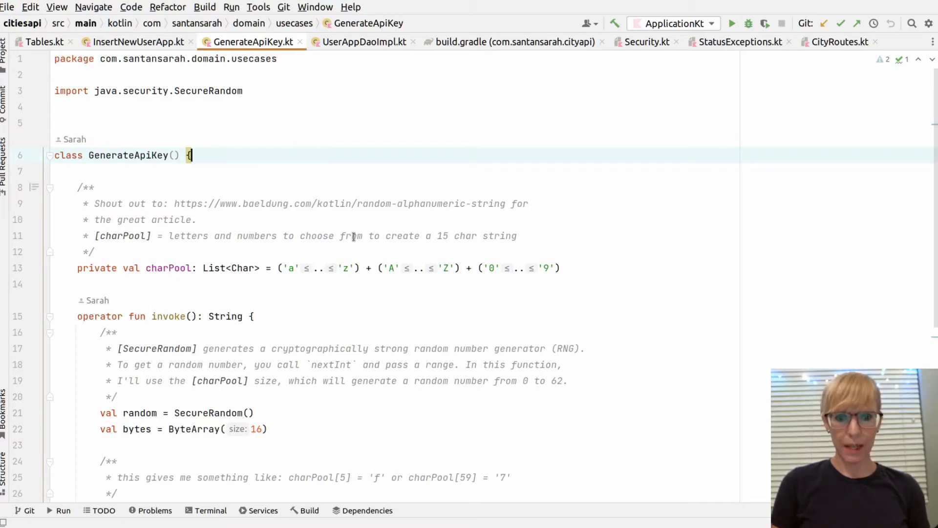
{"action": "mouse_move", "coordinate": [613, 258]}
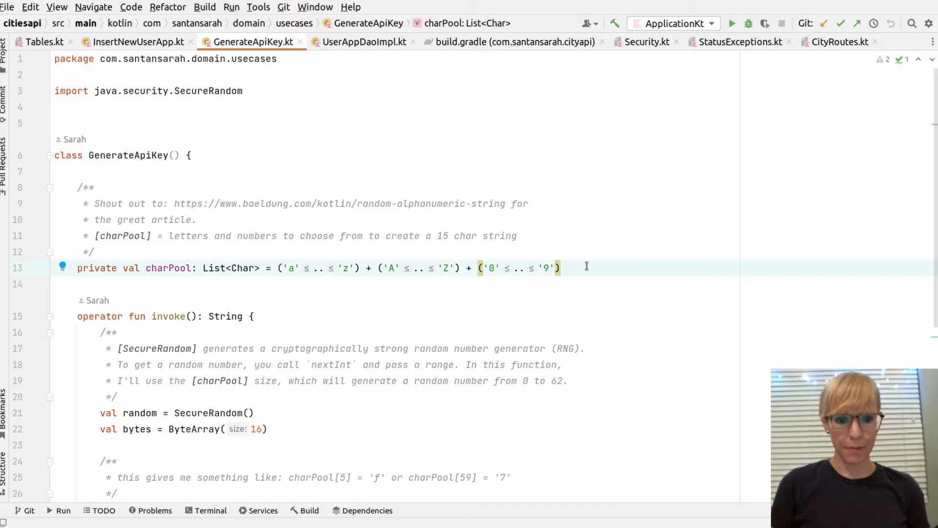
Review GenerateApiKey's joinToString key building and apiKey usages, then open UserAppDaoImpl.kt
{"action": "scroll", "scroll_direction": "down", "scroll_amount": 3}
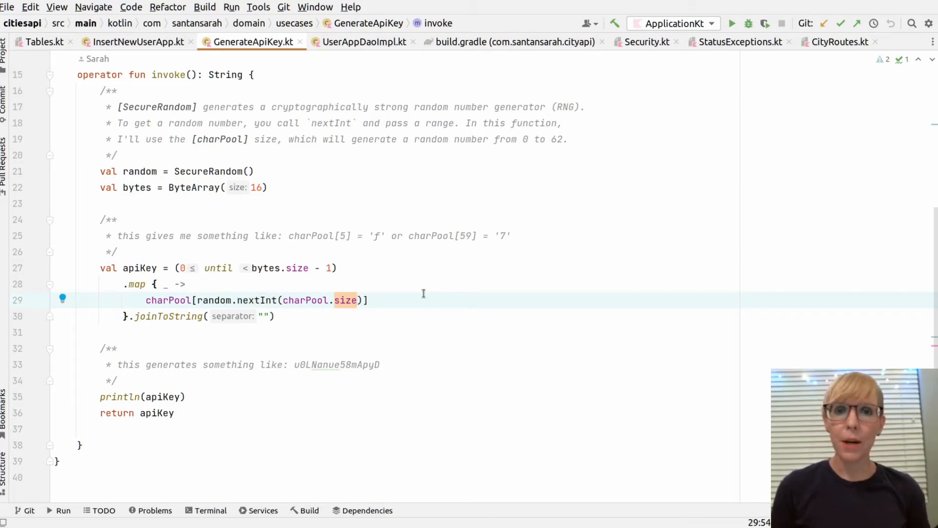
{"action": "mouse_move", "coordinate": [272, 283]}
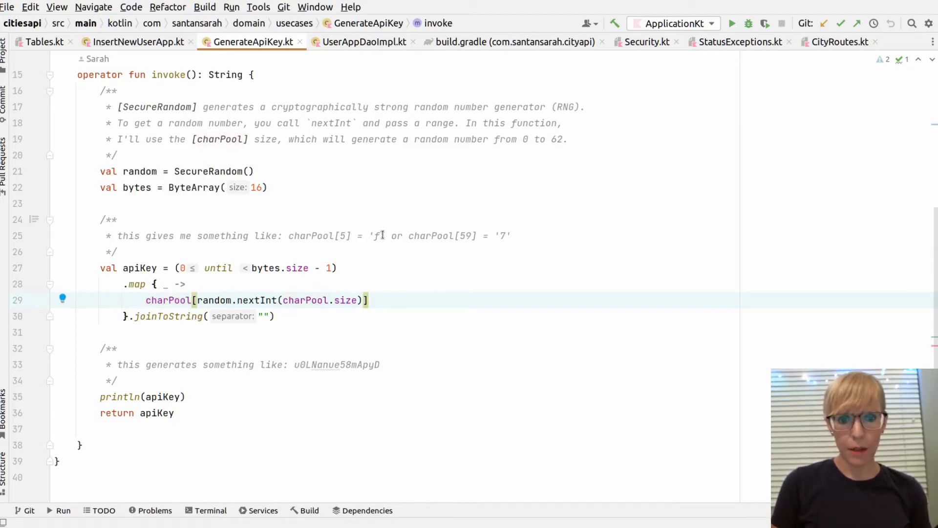
{"action": "mouse_move", "coordinate": [554, 221]}
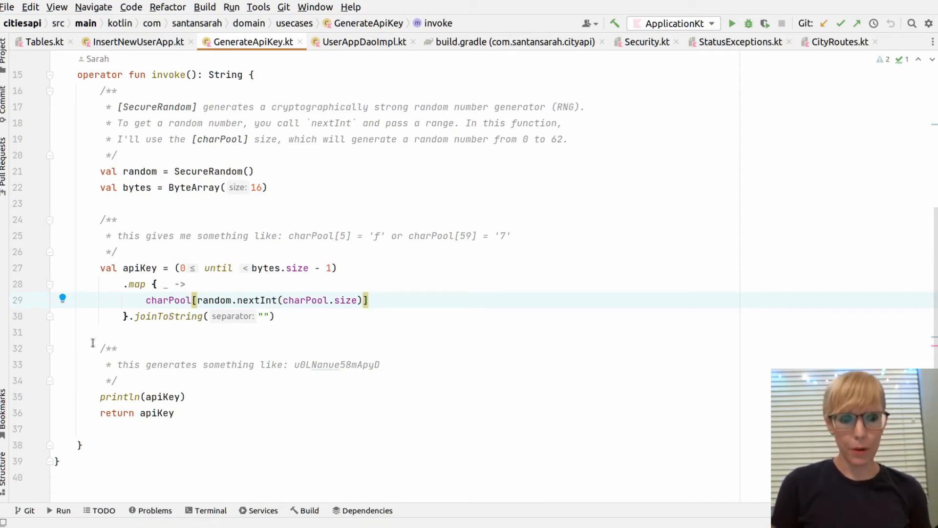
{"action": "left_click", "coordinate": [296, 316]}
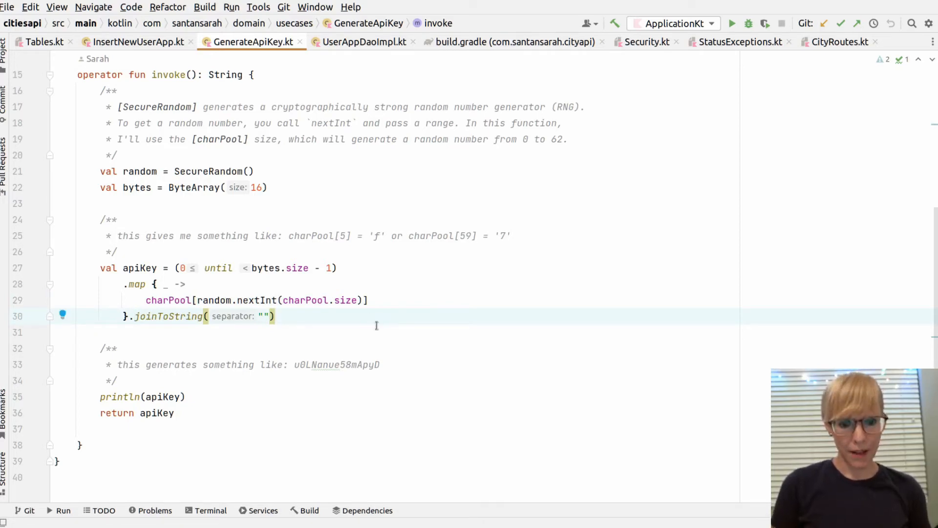
{"action": "double_click", "coordinate": [336, 365]}
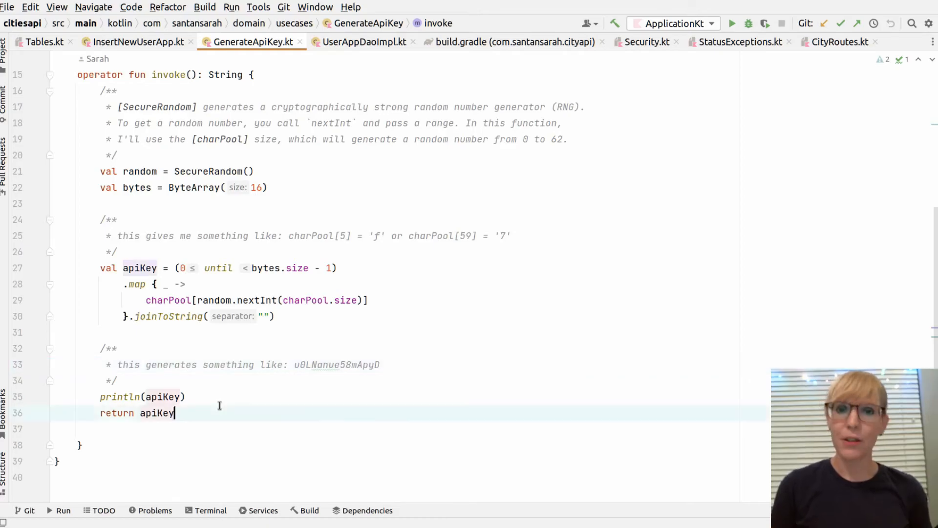
{"action": "left_click", "coordinate": [366, 43]}
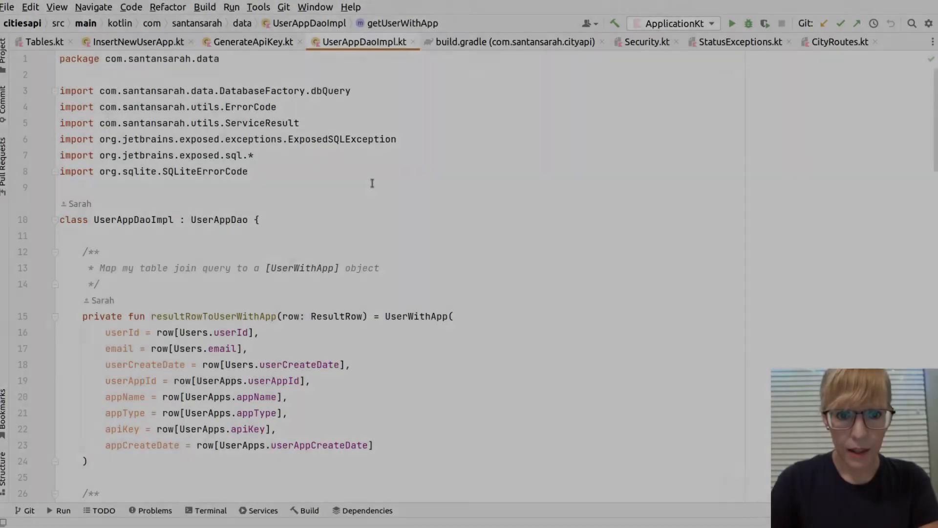
{"action": "mouse_move", "coordinate": [429, 183]}
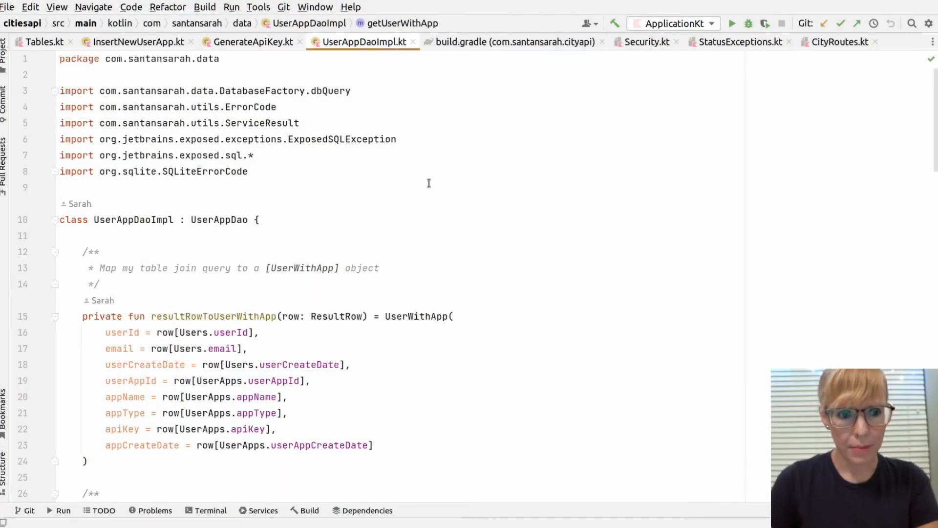
Review UserAppDaoImpl's ResultRow-to-UserWithApp mapping and the Users–UserApps join query ending in single()
{"action": "scroll", "scroll_direction": "down", "scroll_amount": 3}
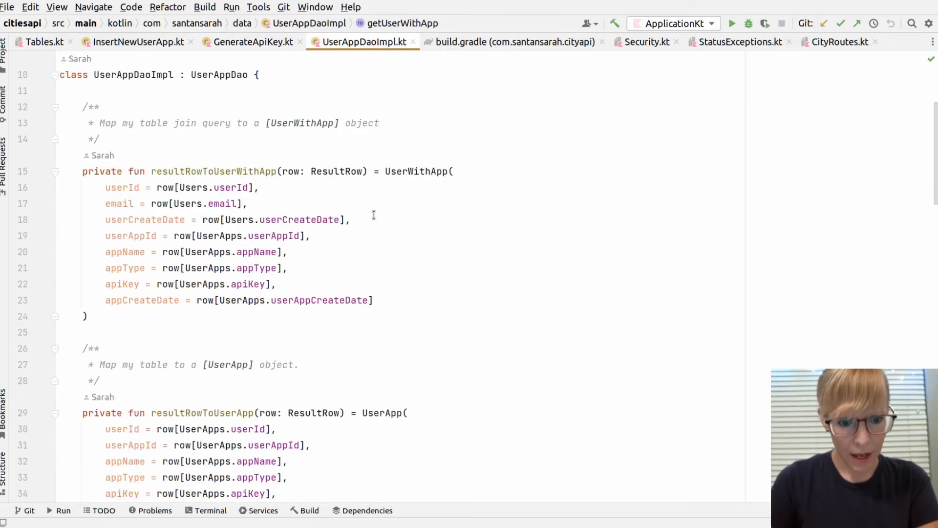
{"action": "double_click", "coordinate": [336, 171]}
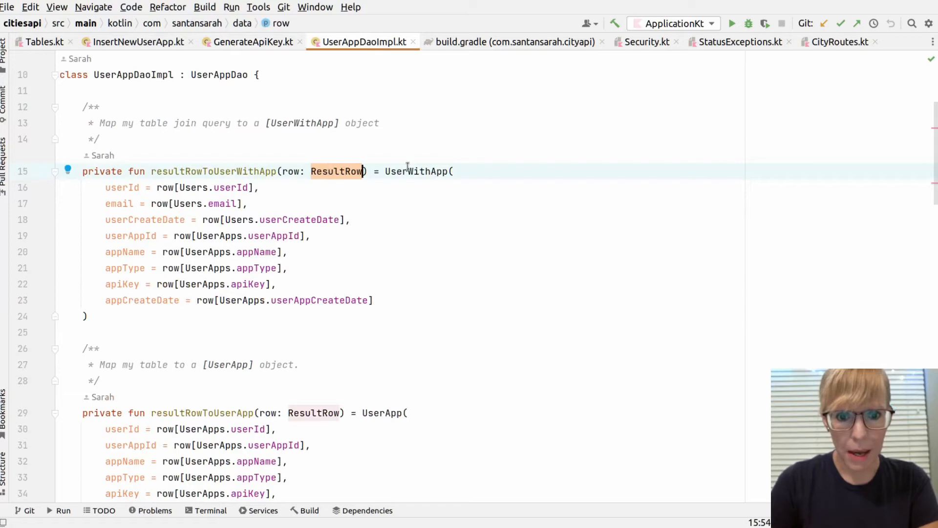
{"action": "left_click", "coordinate": [417, 171]}
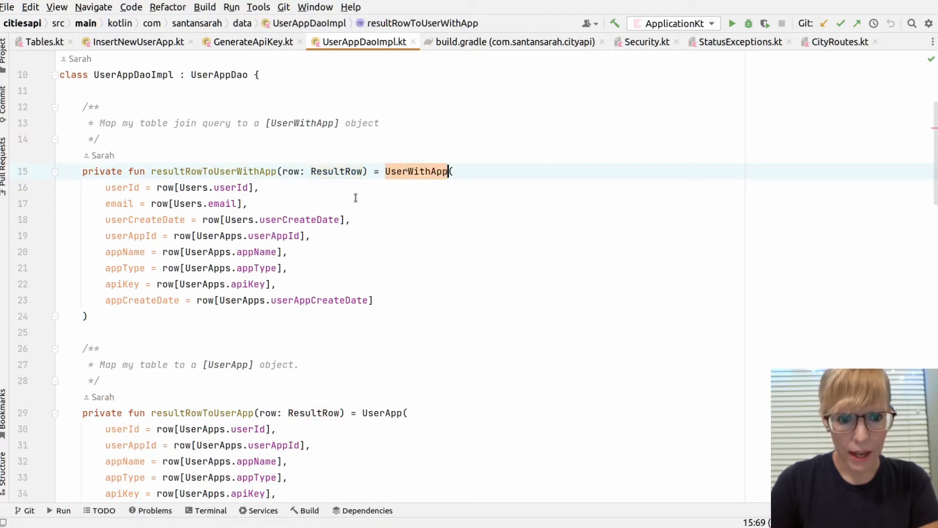
{"action": "scroll", "scroll_direction": "up", "scroll_amount": 3}
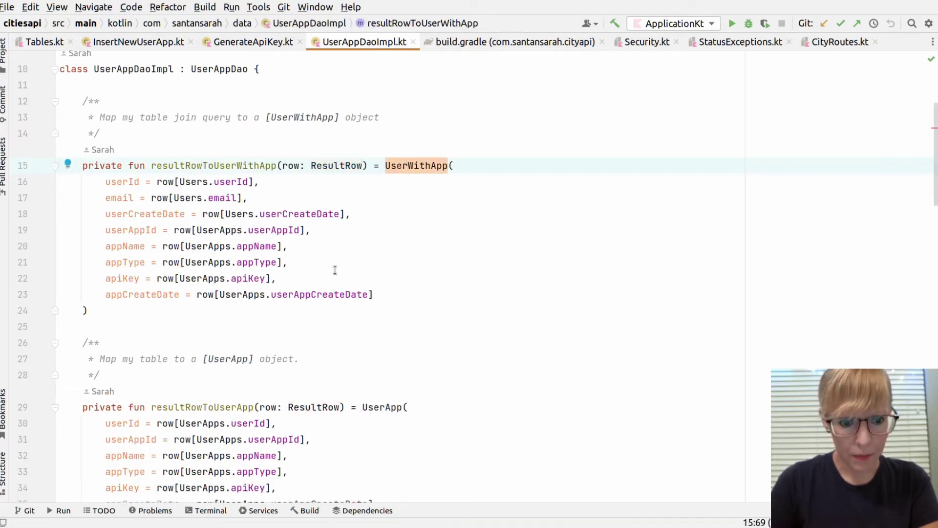
{"action": "scroll", "scroll_direction": "down", "scroll_amount": 3}
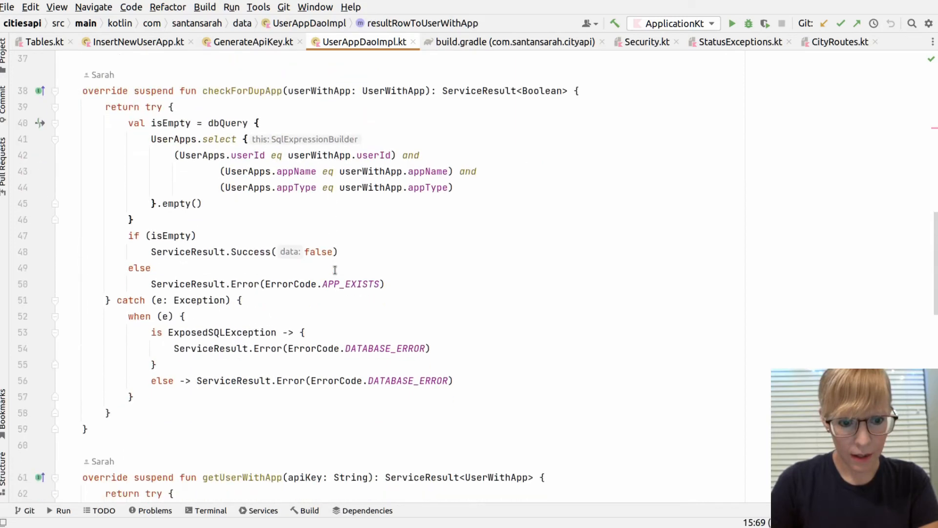
{"action": "mouse_move", "coordinate": [234, 86]}
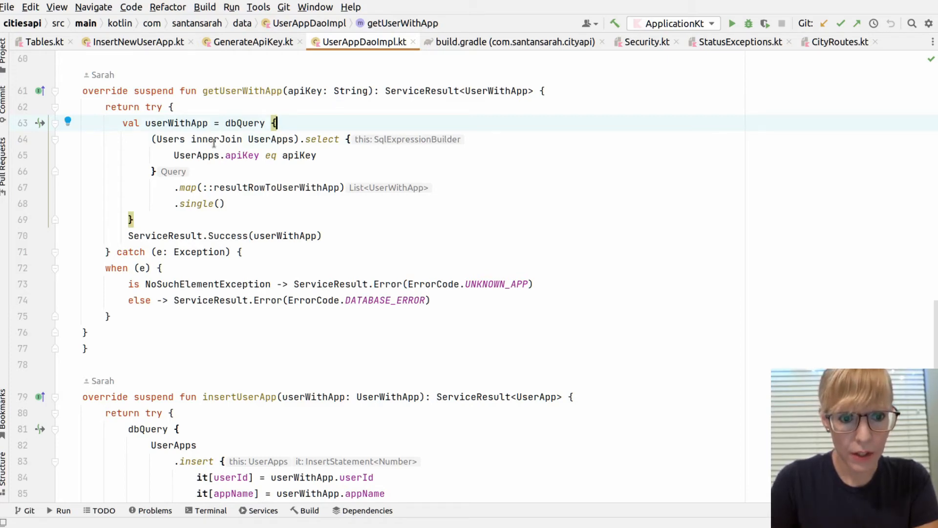
{"action": "double_click", "coordinate": [271, 139]}
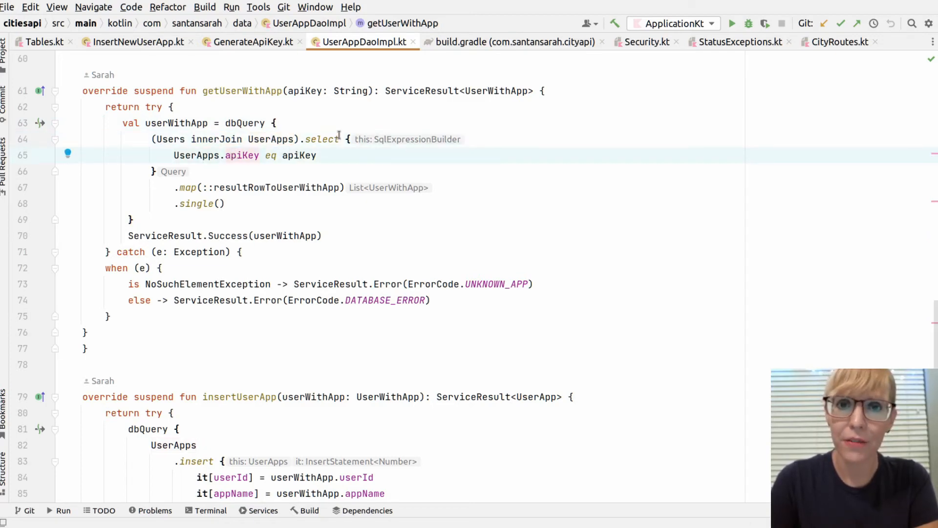
{"action": "left_click", "coordinate": [360, 203]}
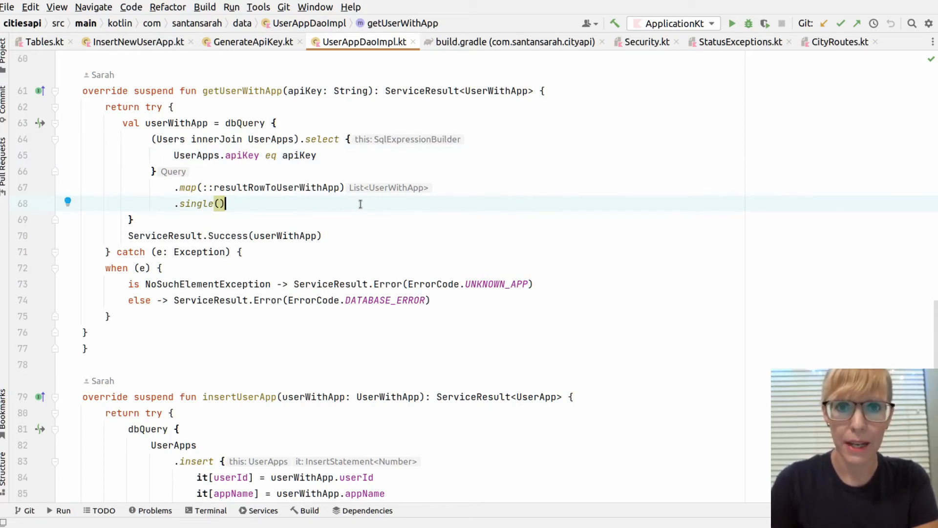
{"action": "mouse_move", "coordinate": [354, 213]}
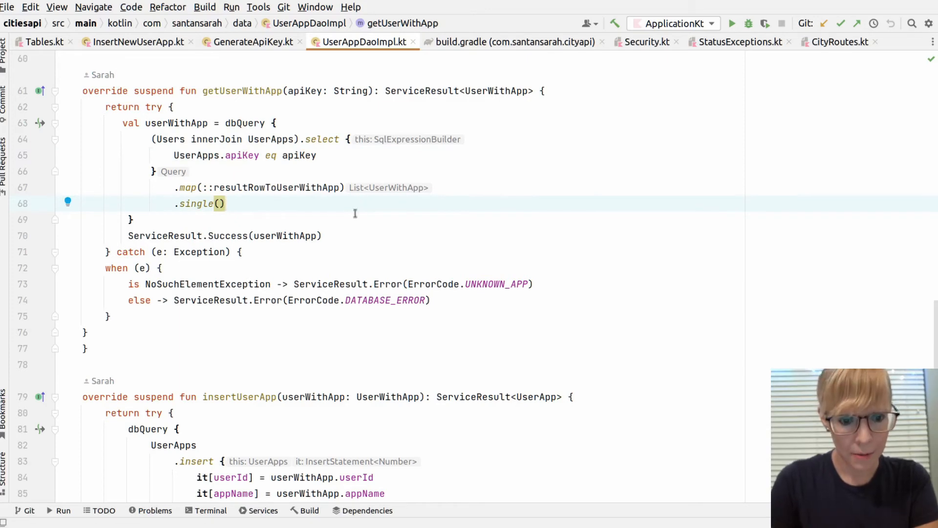
Review insertUserApp's insert into UserApps, then open build.gradle's dependencies
{"action": "scroll", "scroll_direction": "down", "scroll_amount": 3}
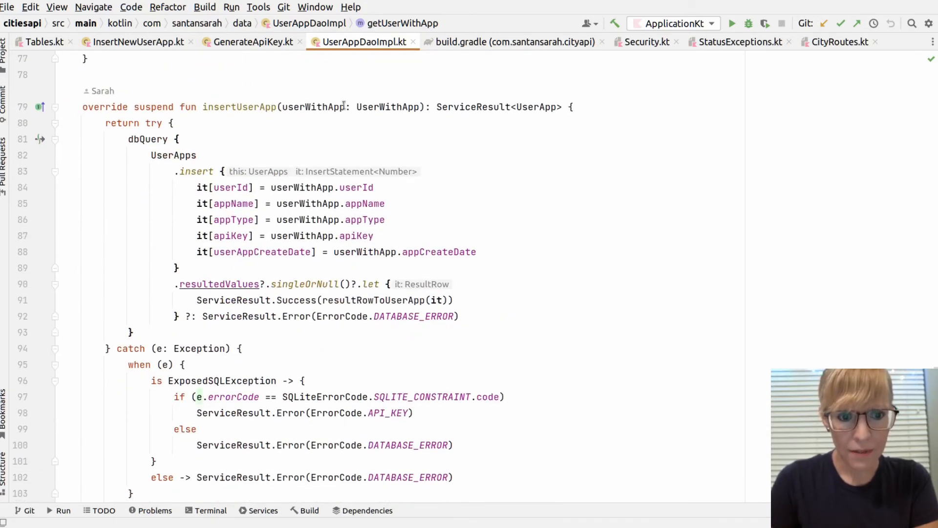
{"action": "double_click", "coordinate": [239, 107]}
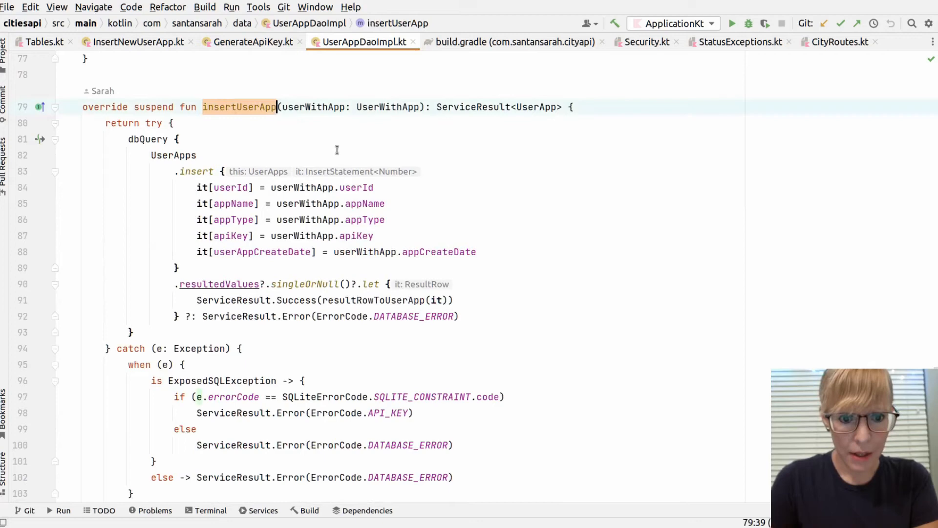
{"action": "left_click", "coordinate": [192, 171]}
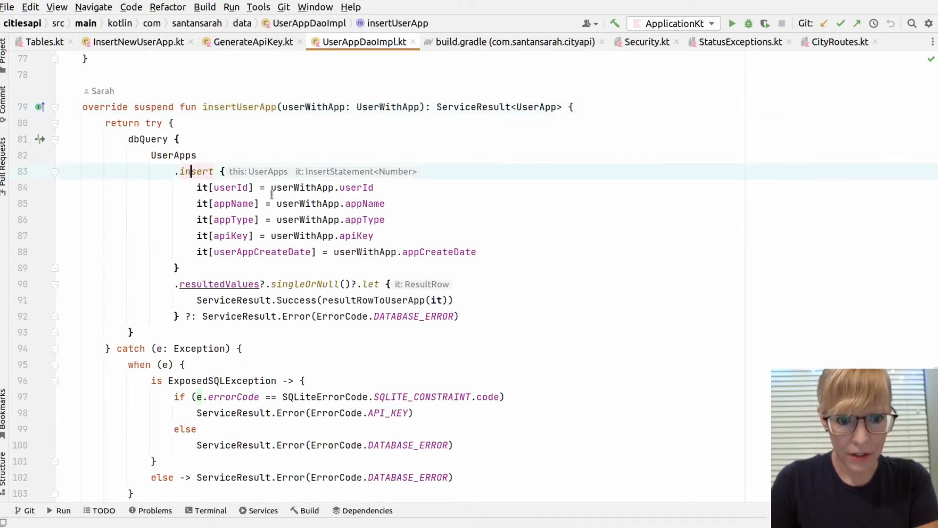
{"action": "scroll", "scroll_direction": "down", "scroll_amount": 3}
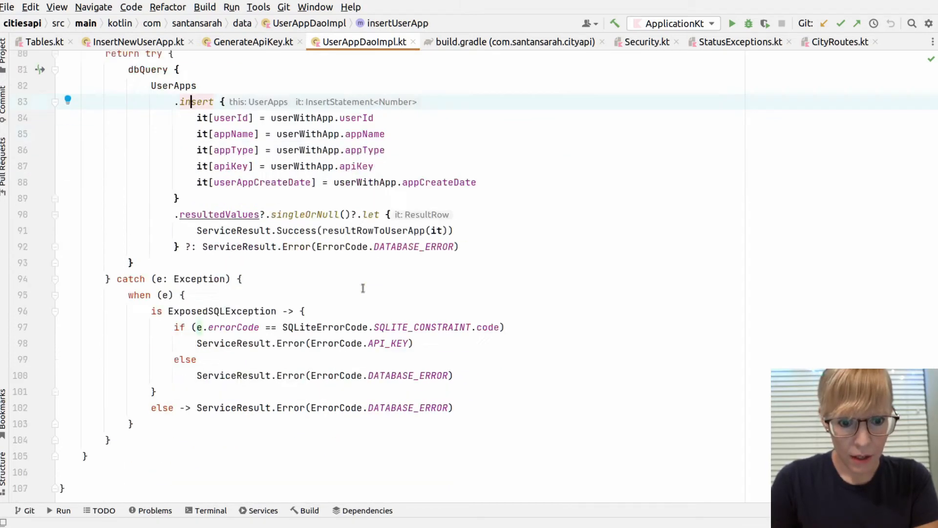
{"action": "scroll", "scroll_direction": "up", "scroll_amount": 3}
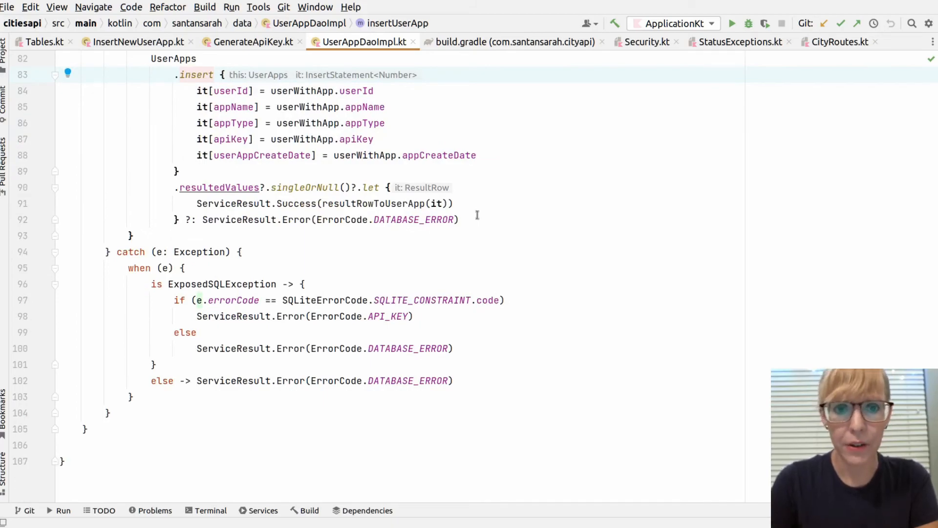
{"action": "left_click", "coordinate": [517, 42]}
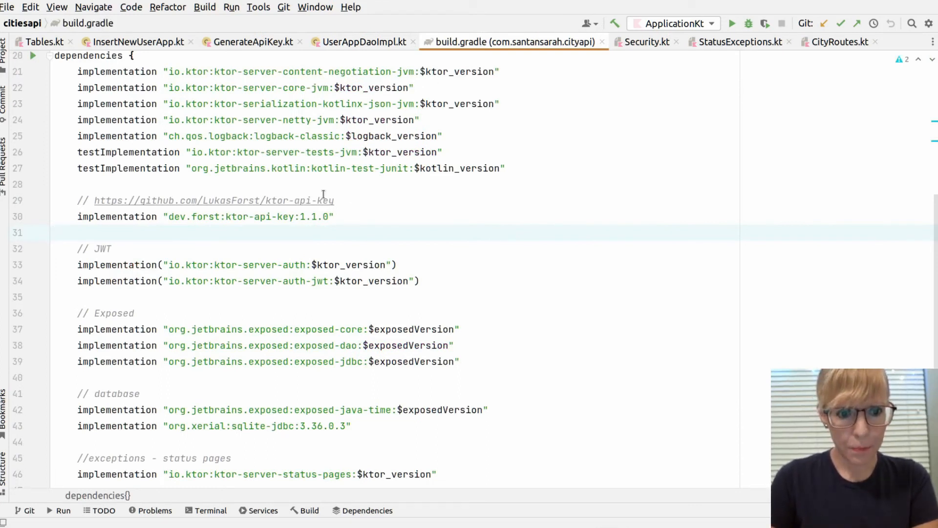
{"action": "double_click", "coordinate": [232, 201]}
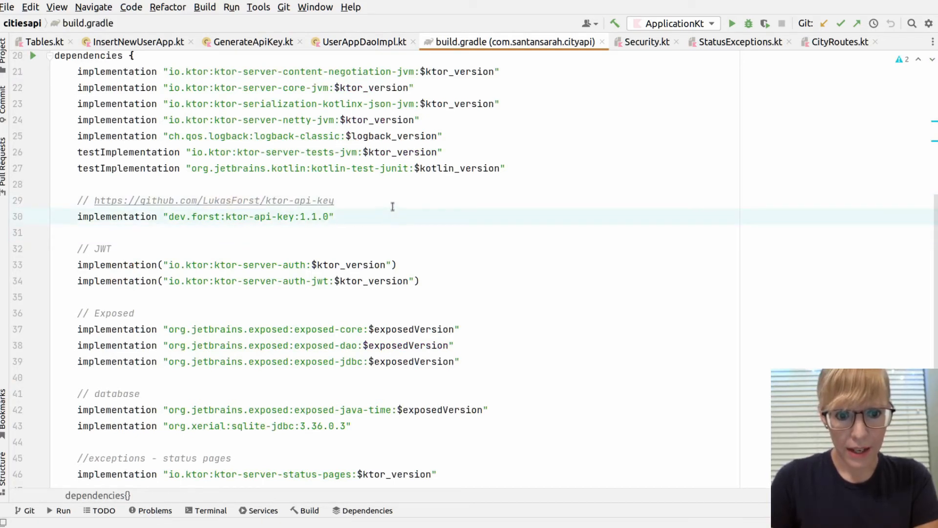
{"action": "left_click", "coordinate": [334, 216]}
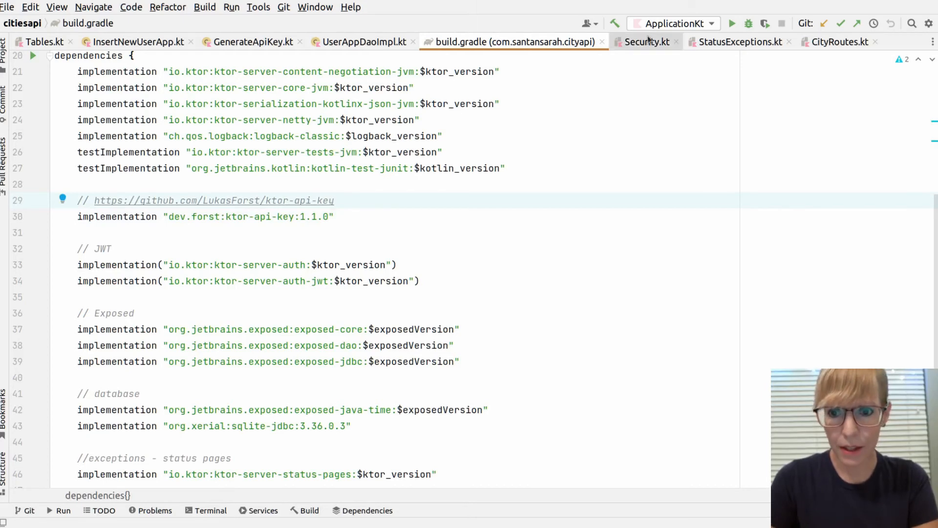
Open Security.kt and review AppPrincipal's userWithApp and the AuthenticationException challenge
{"action": "left_click", "coordinate": [646, 42]}
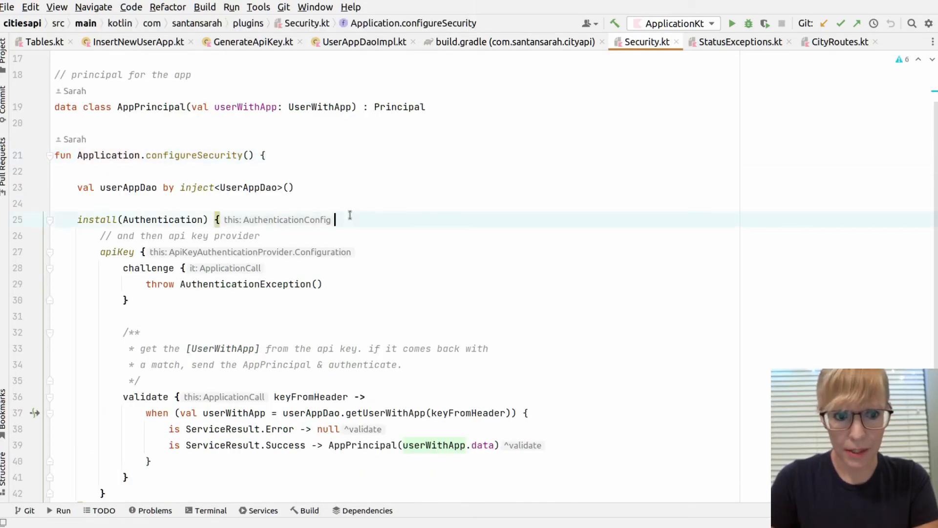
{"action": "scroll", "scroll_direction": "down", "scroll_amount": 3}
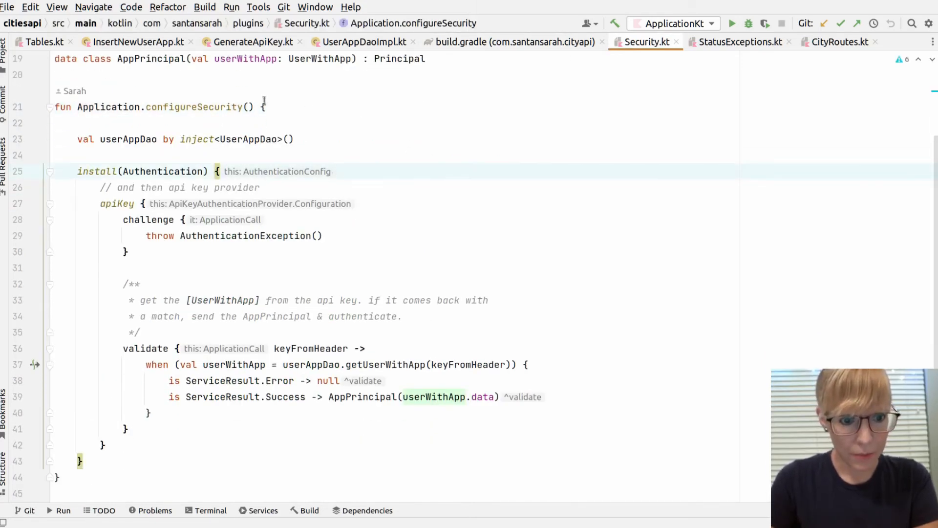
{"action": "scroll", "scroll_direction": "up", "scroll_amount": 3}
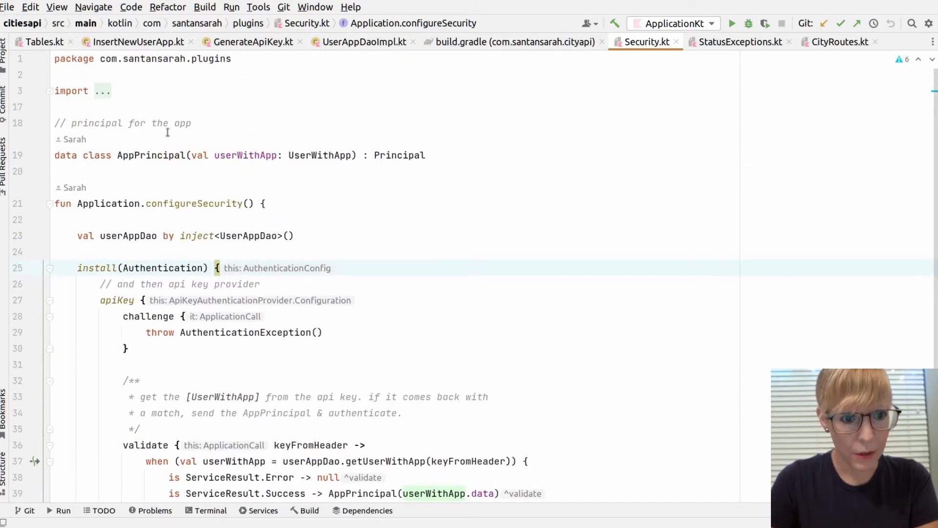
{"action": "left_click", "coordinate": [242, 155]}
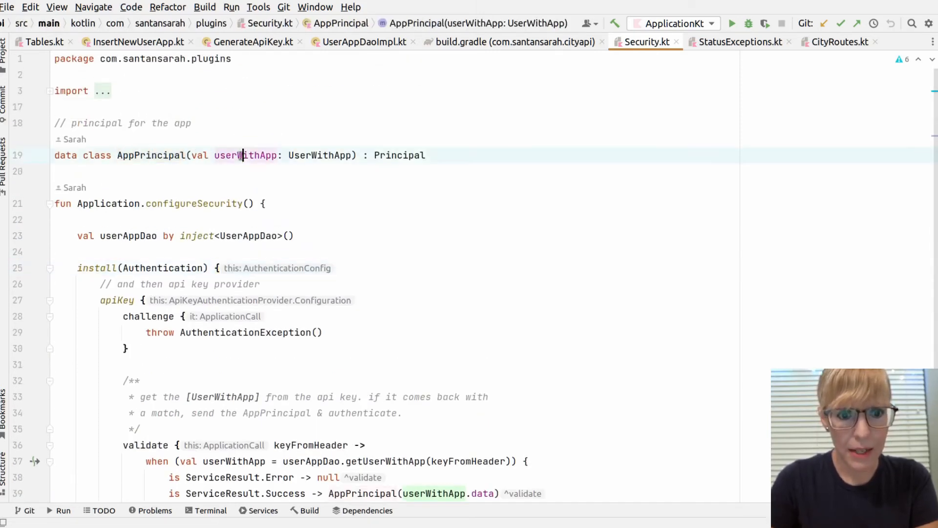
{"action": "double_click", "coordinate": [246, 155]}
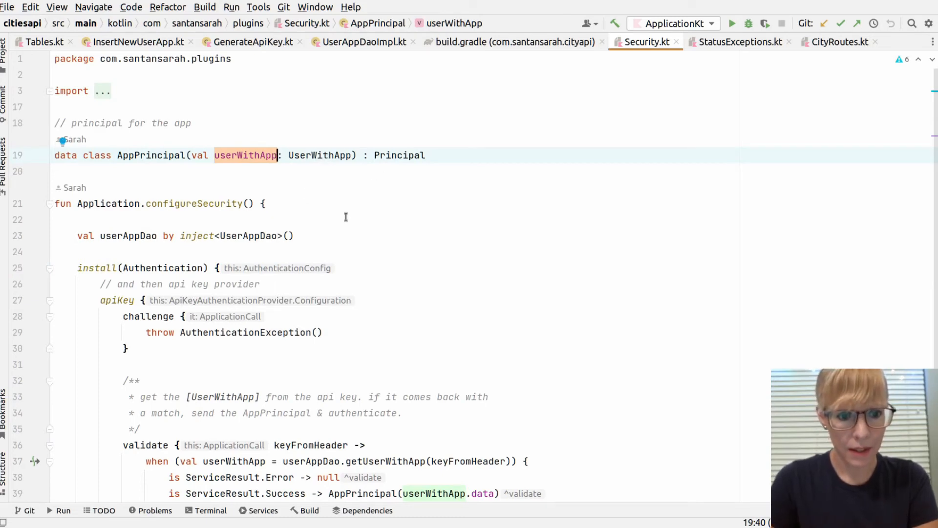
{"action": "scroll", "scroll_direction": "down", "scroll_amount": 3}
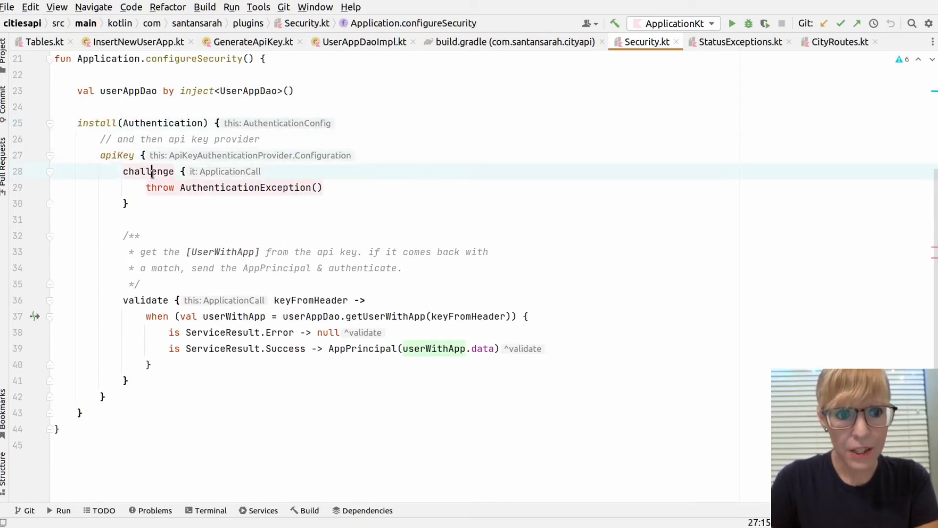
{"action": "left_click", "coordinate": [221, 187]}
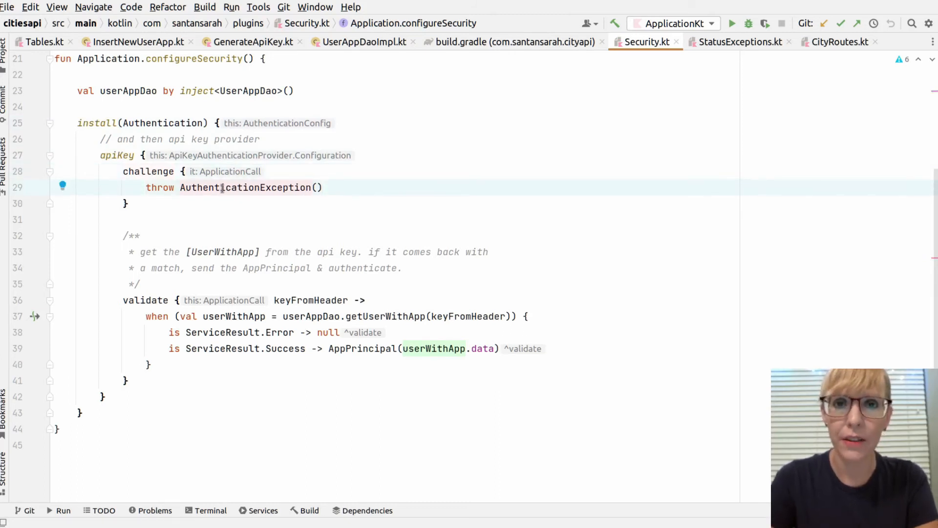
{"action": "scroll", "scroll_direction": "up", "scroll_amount": 3}
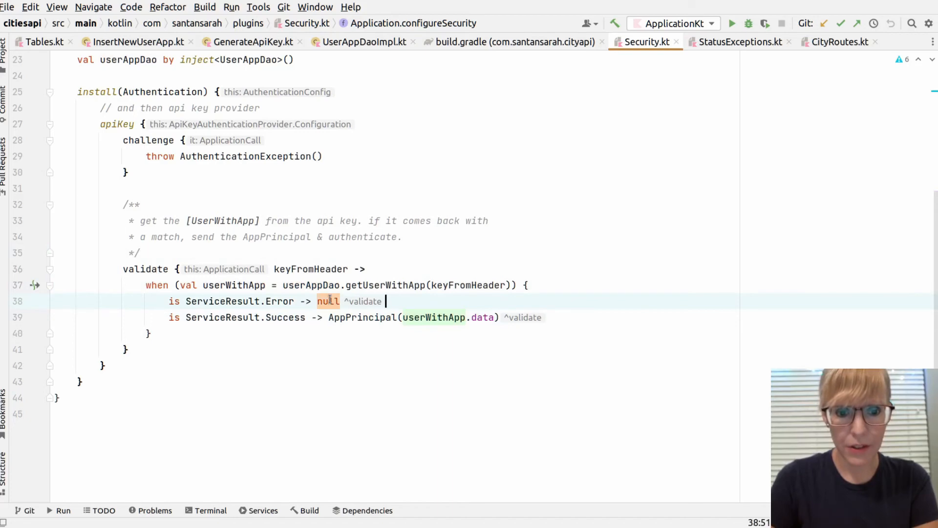
{"action": "mouse_move", "coordinate": [464, 179]}
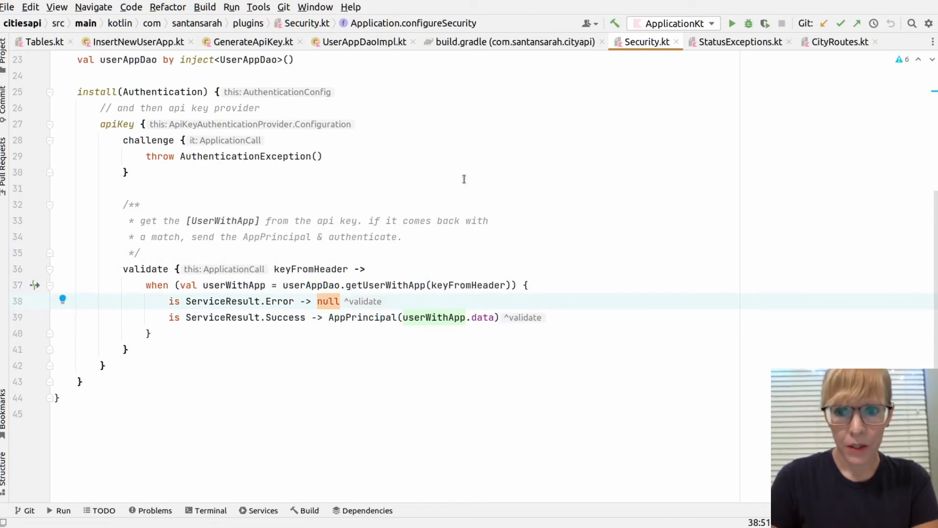
Open StatusExceptions.kt and review the SerializationException handler and the sendBadApp helper
{"action": "left_click", "coordinate": [739, 42]}
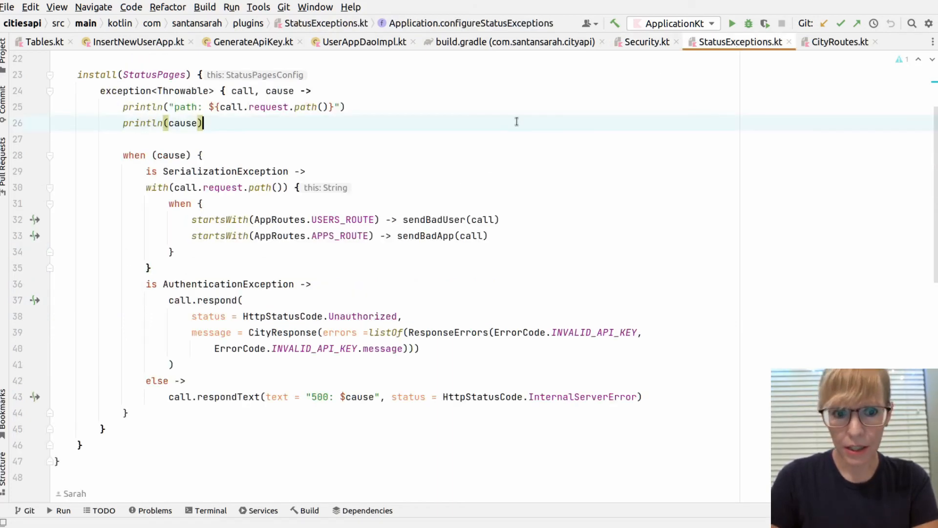
{"action": "scroll", "scroll_direction": "up", "scroll_amount": 3}
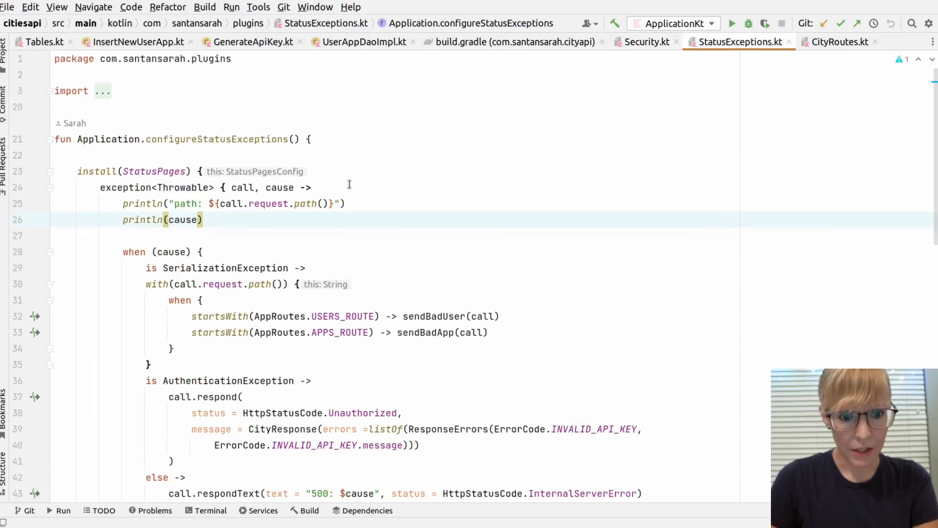
{"action": "scroll", "scroll_direction": "down", "scroll_amount": 3}
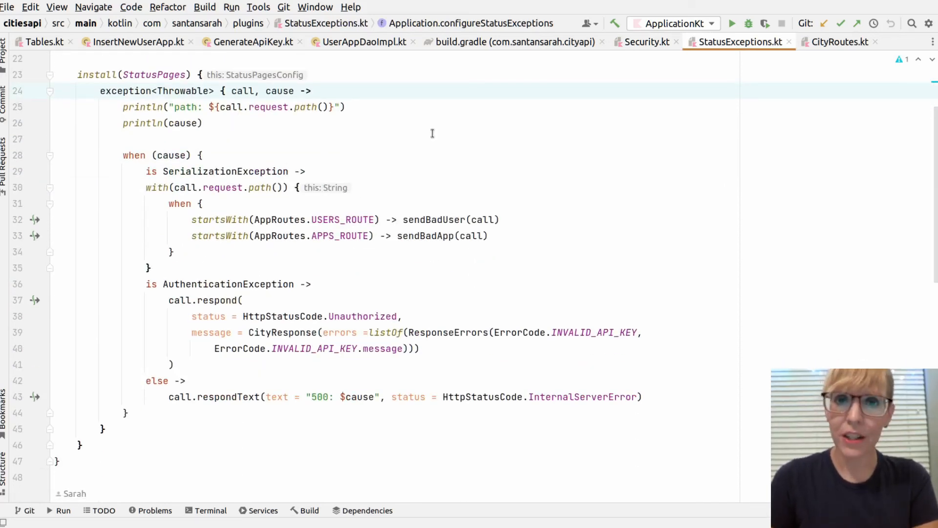
{"action": "mouse_move", "coordinate": [313, 135]}
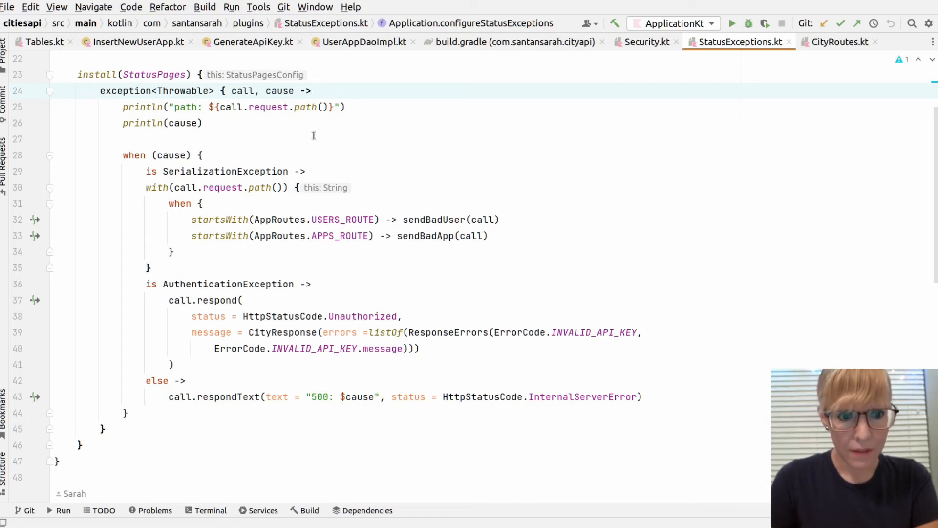
{"action": "mouse_move", "coordinate": [215, 172]}
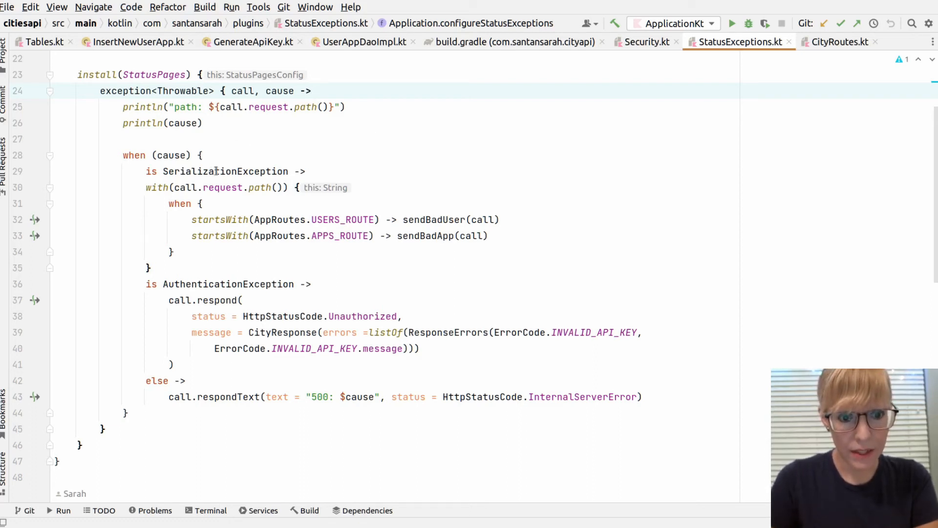
{"action": "double_click", "coordinate": [226, 171]}
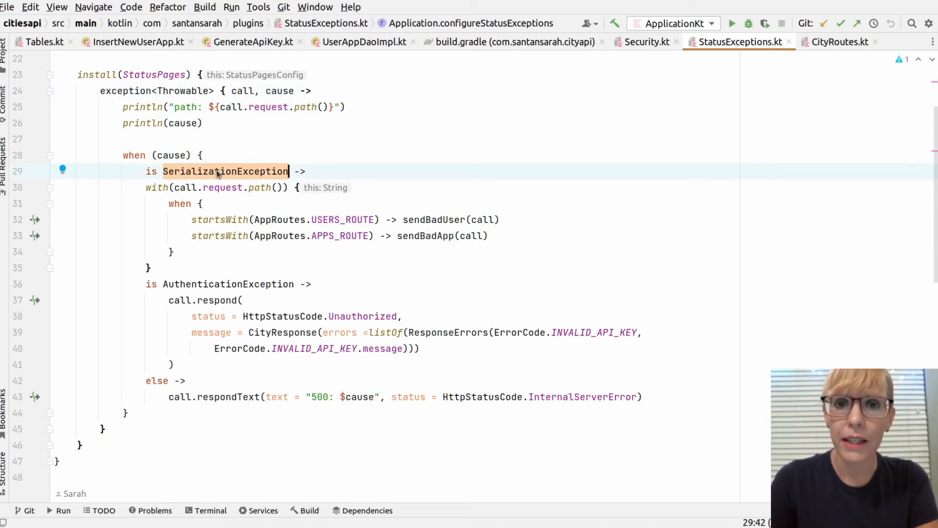
{"action": "mouse_move", "coordinate": [147, 221]}
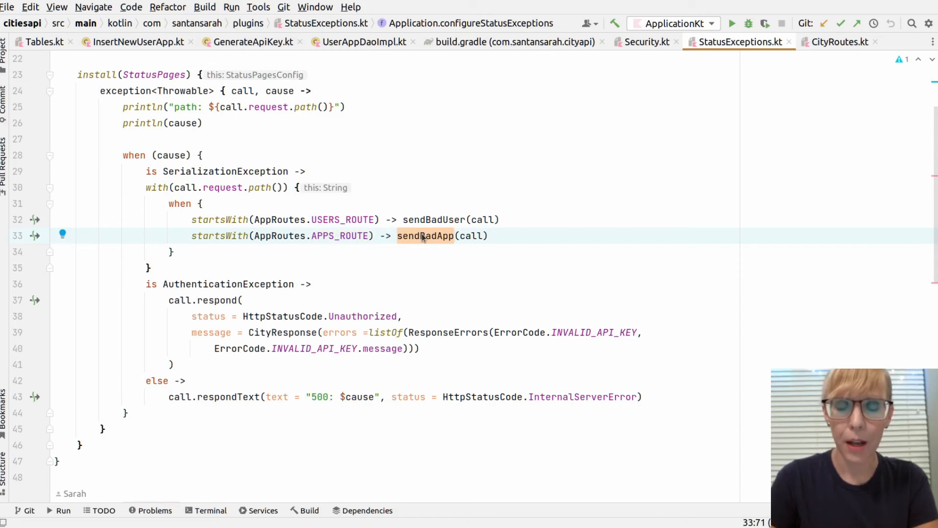
{"action": "scroll", "scroll_direction": "down", "scroll_amount": 3}
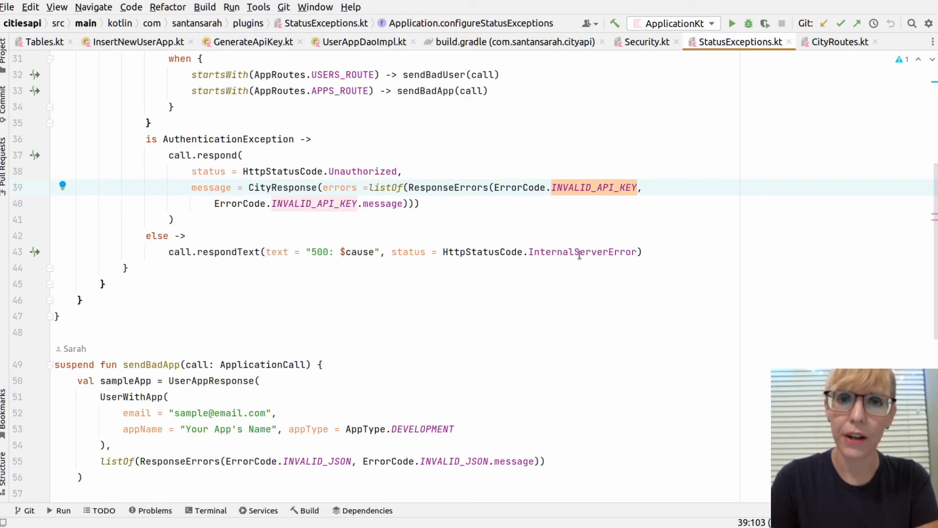
{"action": "scroll", "scroll_direction": "down", "scroll_amount": 3}
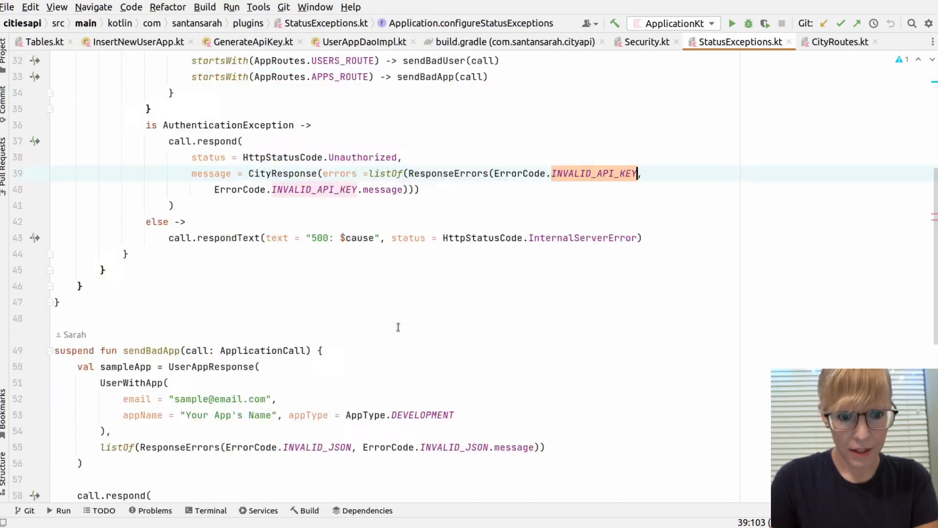
{"action": "scroll", "scroll_direction": "up", "scroll_amount": 3}
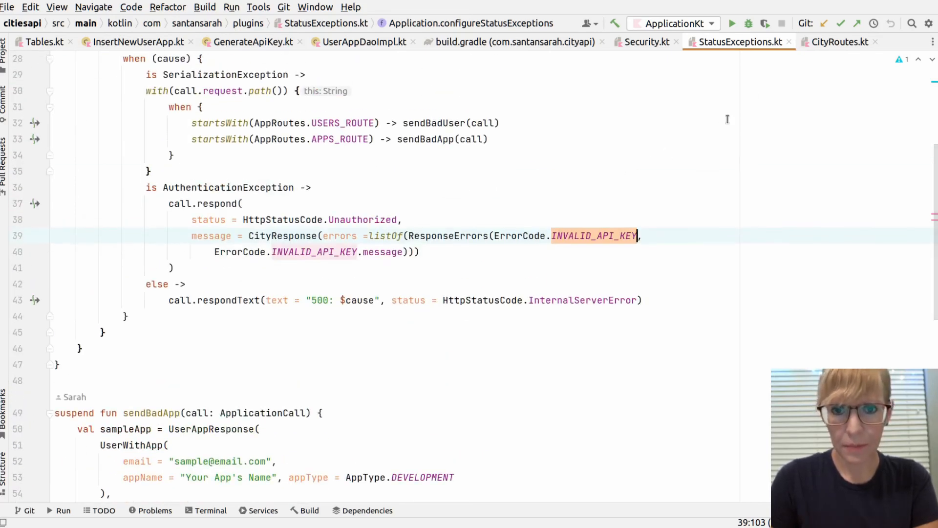
Open CityRoutes.kt and review the authenticate block and userWithApp taken from the principal
{"action": "left_click", "coordinate": [838, 42]}
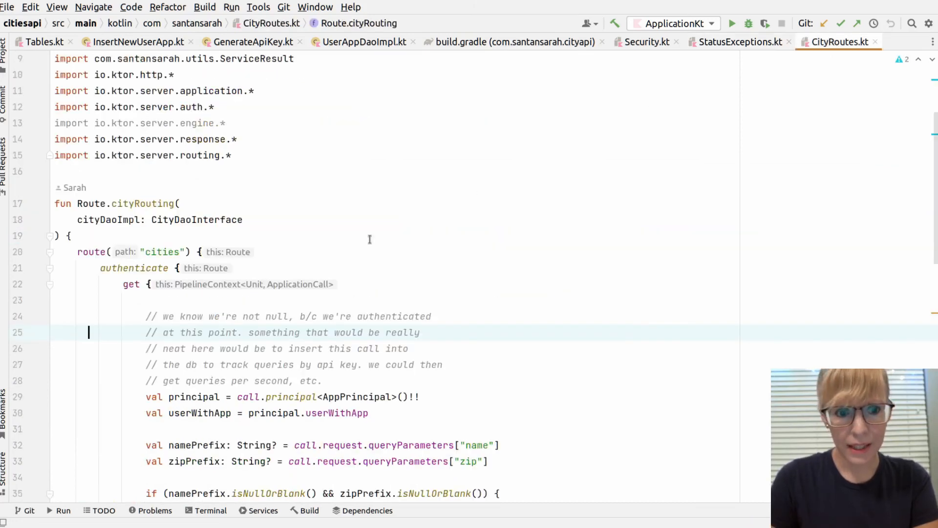
{"action": "scroll", "scroll_direction": "down", "scroll_amount": 3}
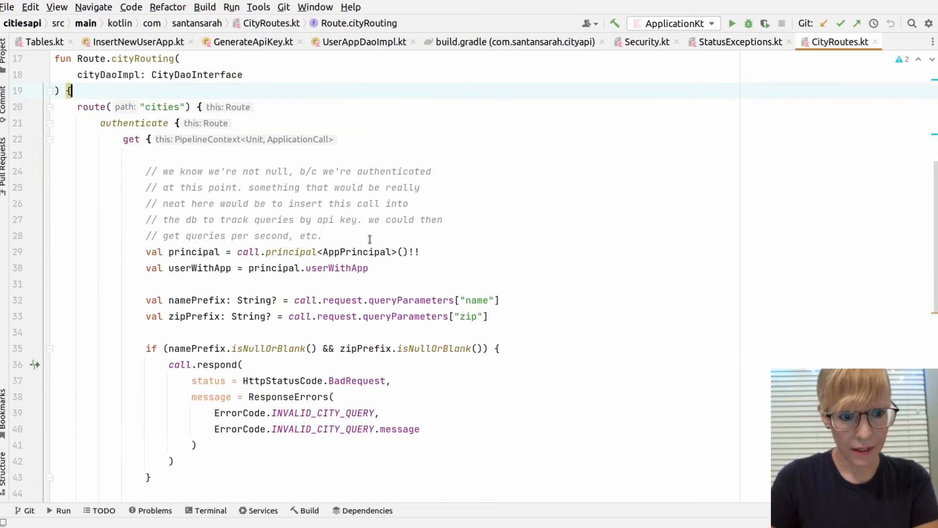
{"action": "double_click", "coordinate": [134, 123]}
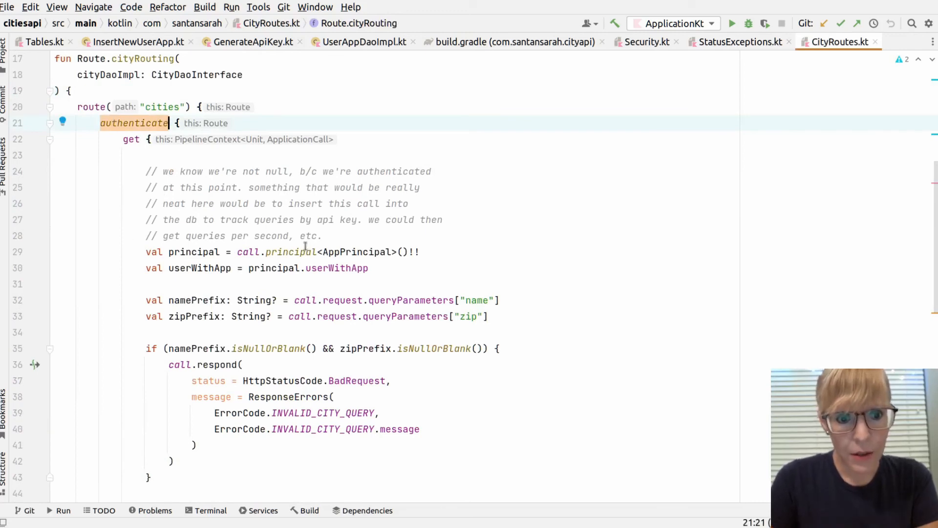
{"action": "left_click", "coordinate": [419, 251]}
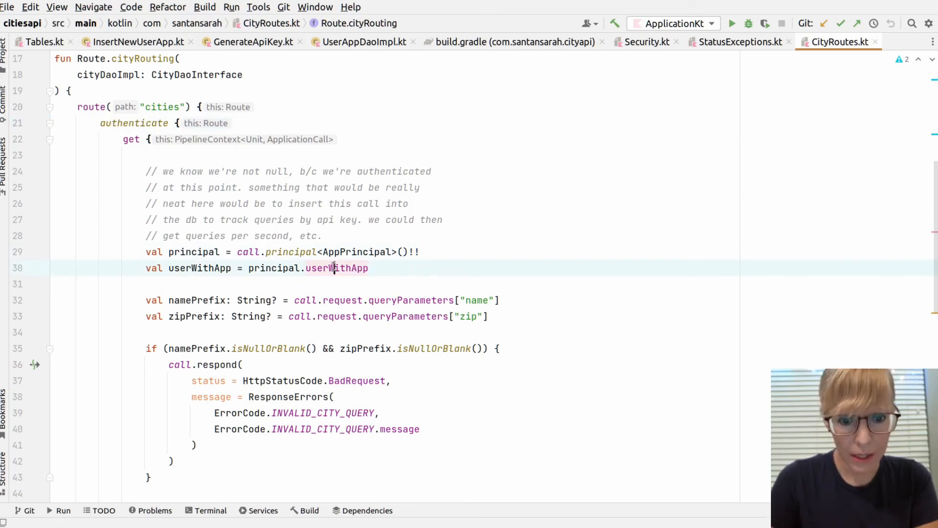
{"action": "double_click", "coordinate": [336, 267]}
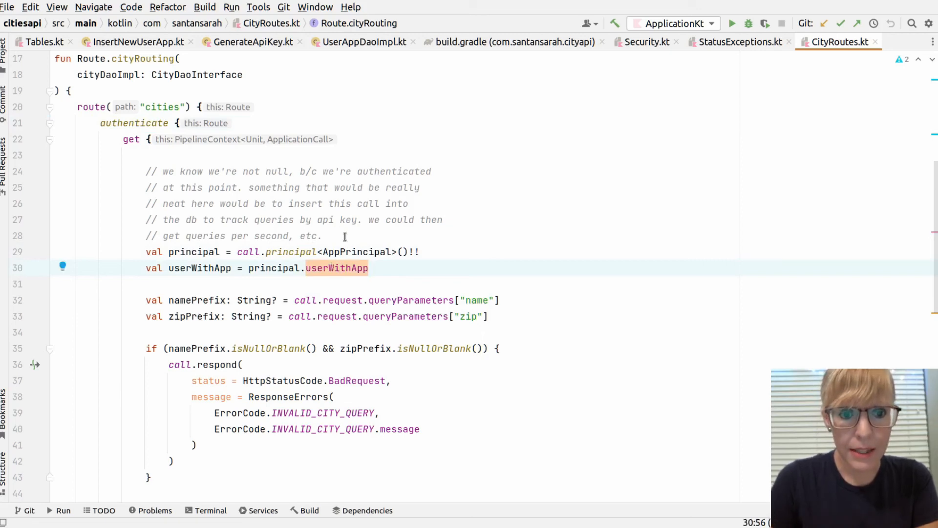
{"action": "left_click", "coordinate": [324, 235]}
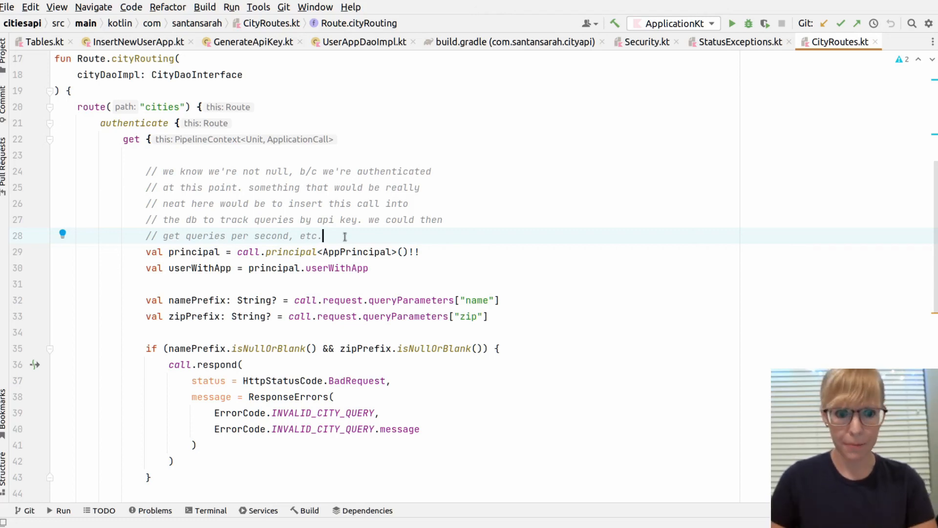
Review the name and zip query checks and the getCitiesByName responses
{"action": "scroll", "scroll_direction": "down", "scroll_amount": 3}
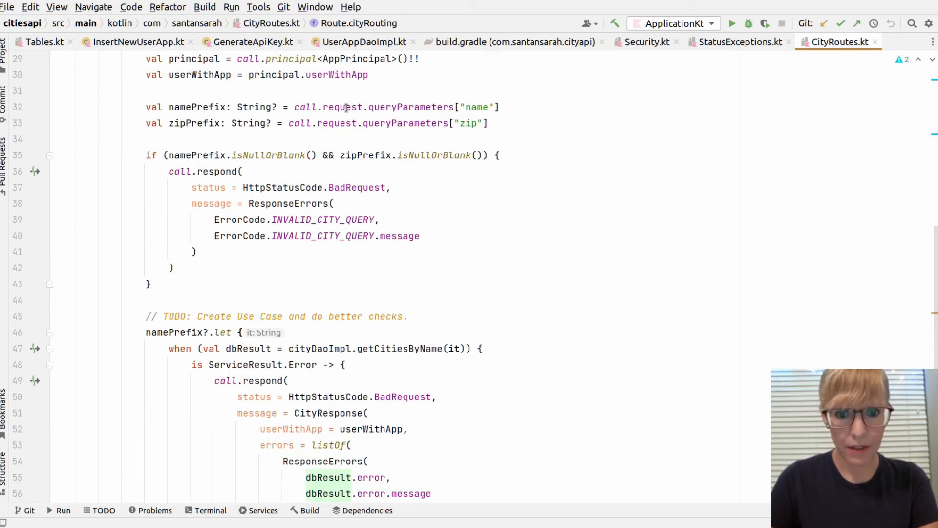
{"action": "double_click", "coordinate": [194, 122]}
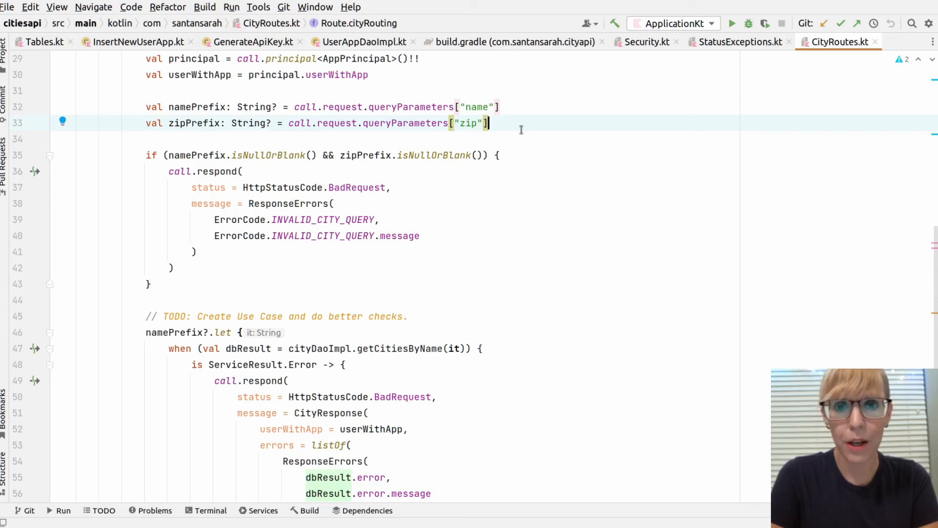
{"action": "mouse_move", "coordinate": [494, 147]}
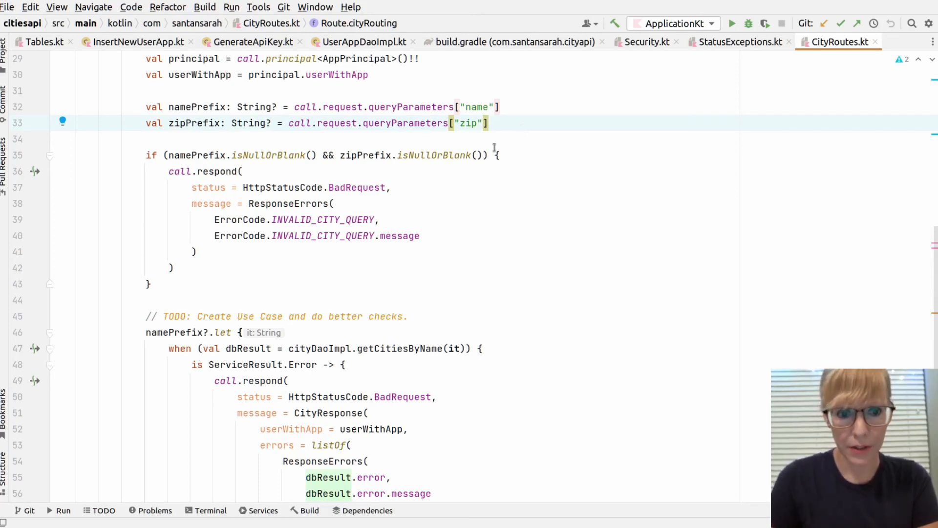
{"action": "mouse_move", "coordinate": [423, 148]}
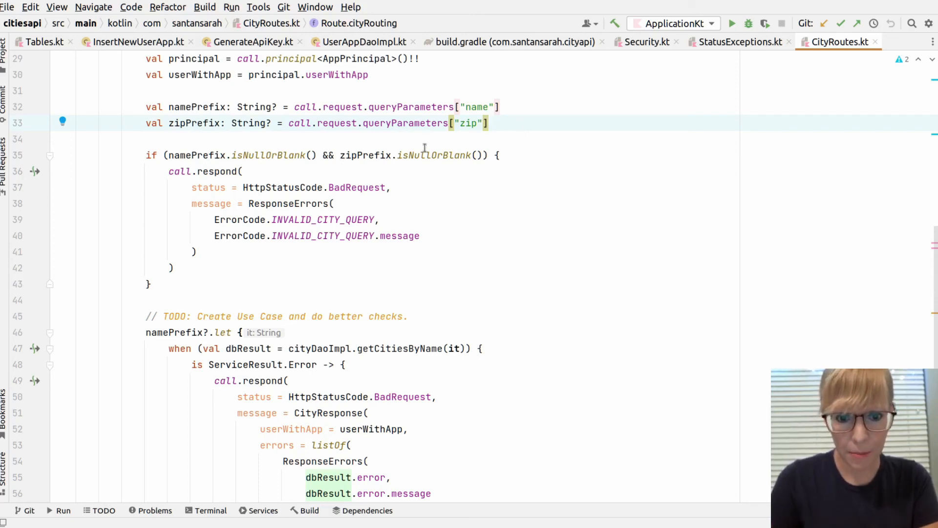
{"action": "scroll", "scroll_direction": "down", "scroll_amount": 3}
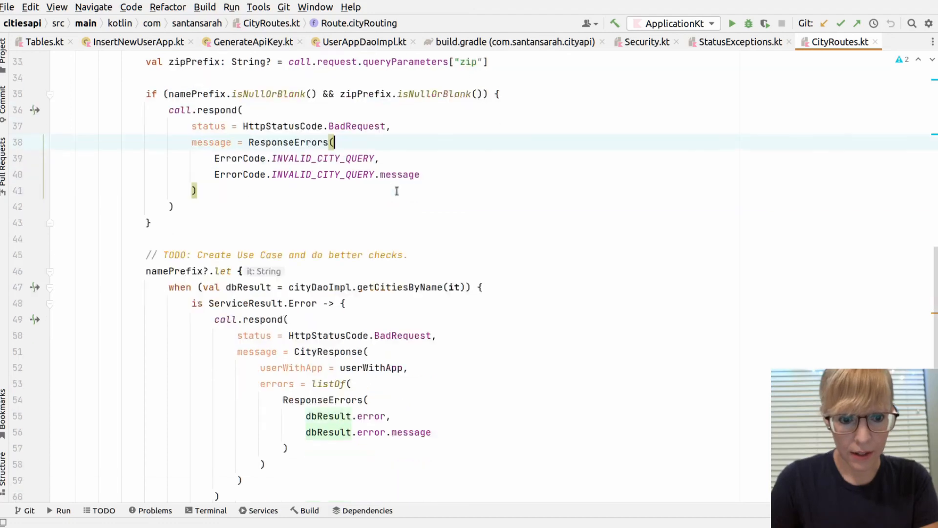
{"action": "scroll", "scroll_direction": "down", "scroll_amount": 3}
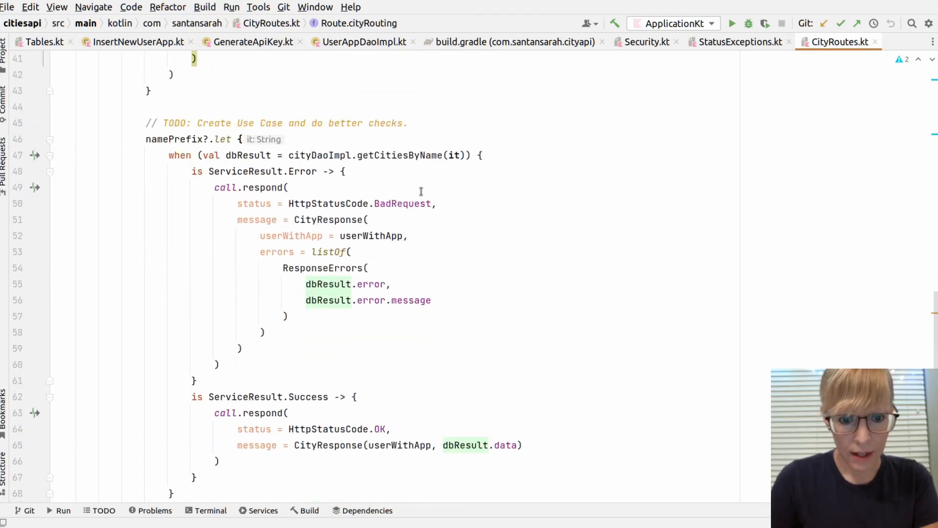
{"action": "scroll", "scroll_direction": "down", "scroll_amount": 3}
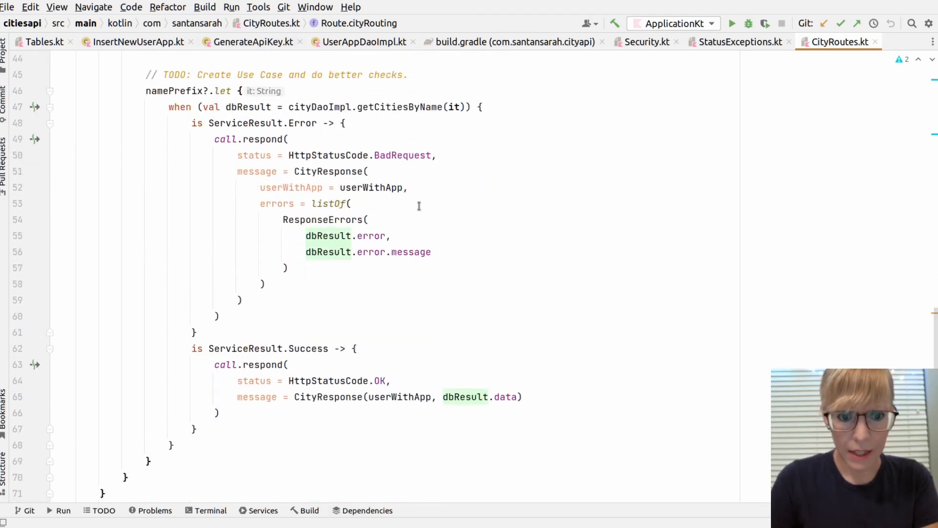